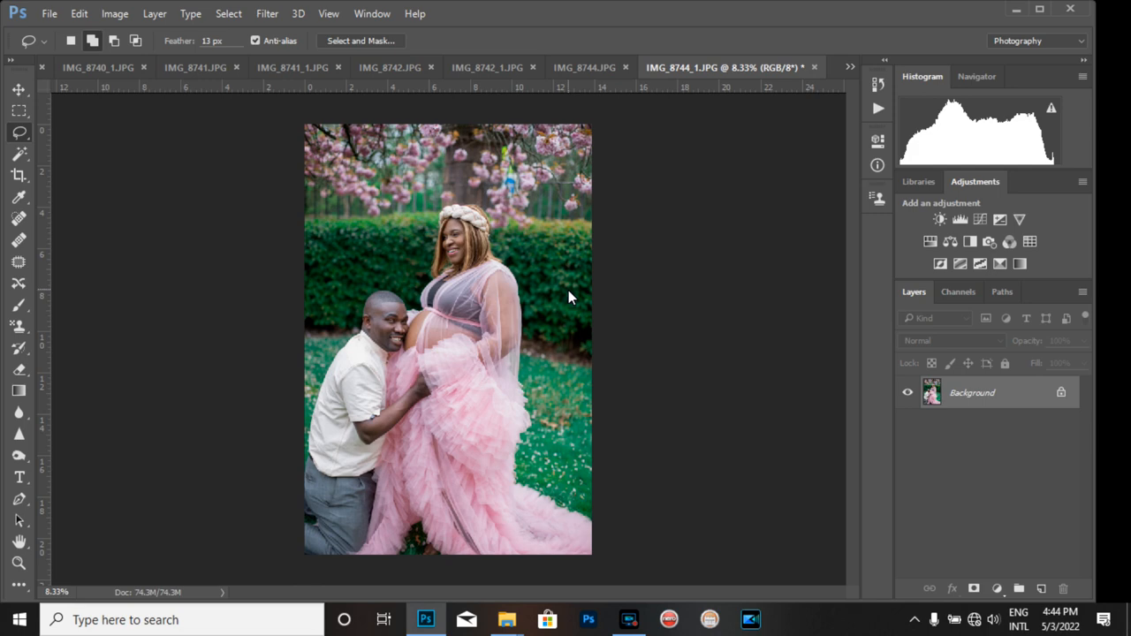
{"action": "mouse_move", "coordinate": [553, 297]}
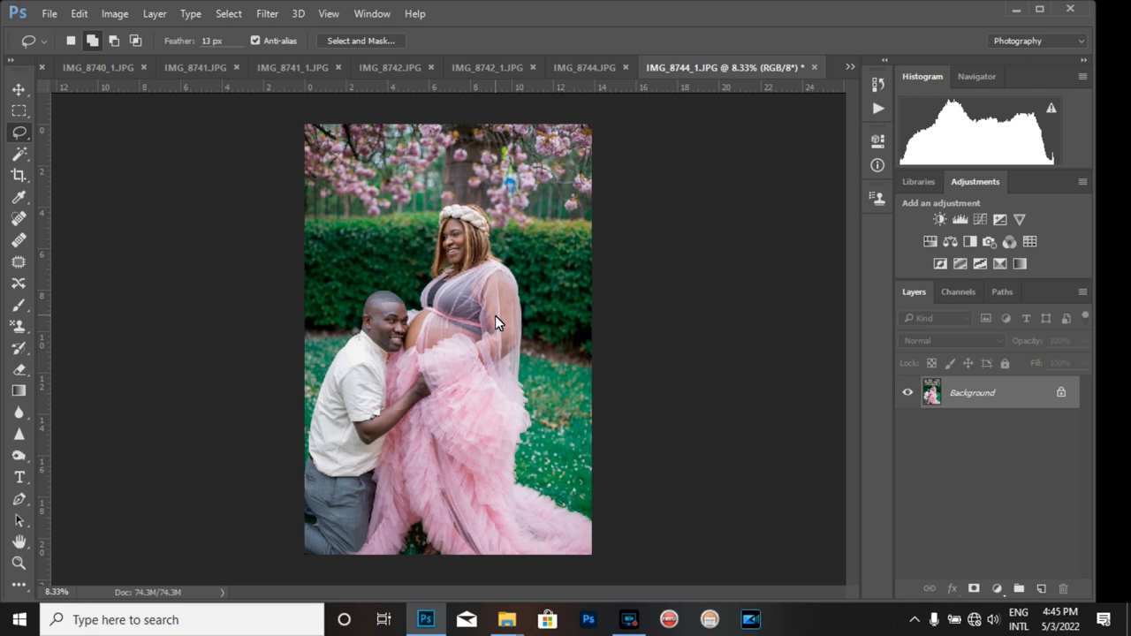
{"action": "mouse_move", "coordinate": [450, 252]}
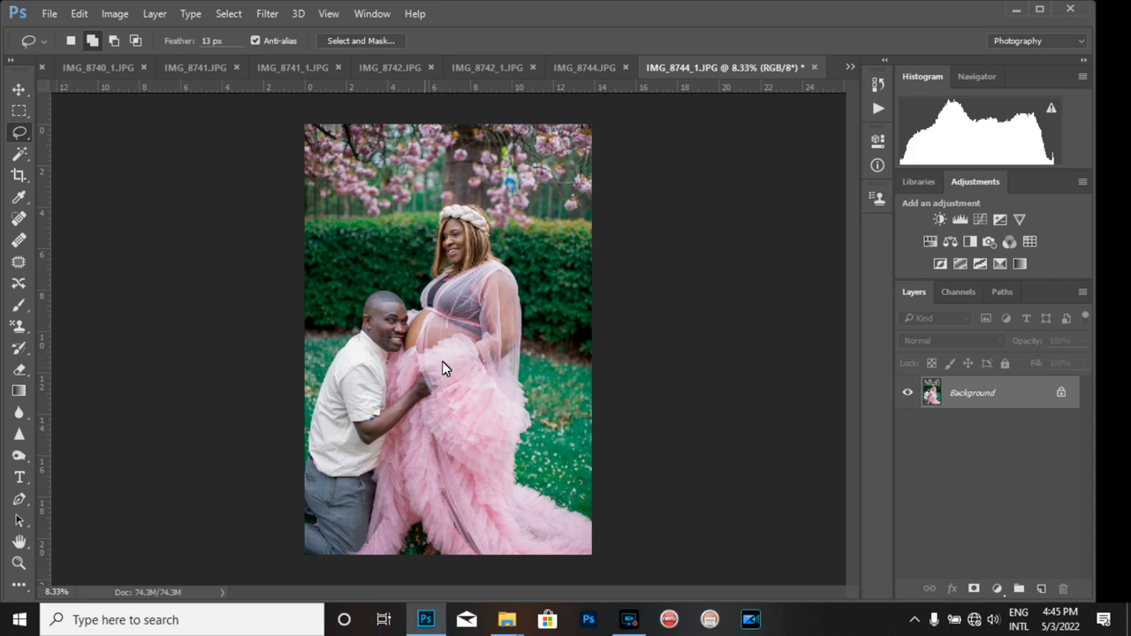
{"action": "mouse_move", "coordinate": [501, 302]}
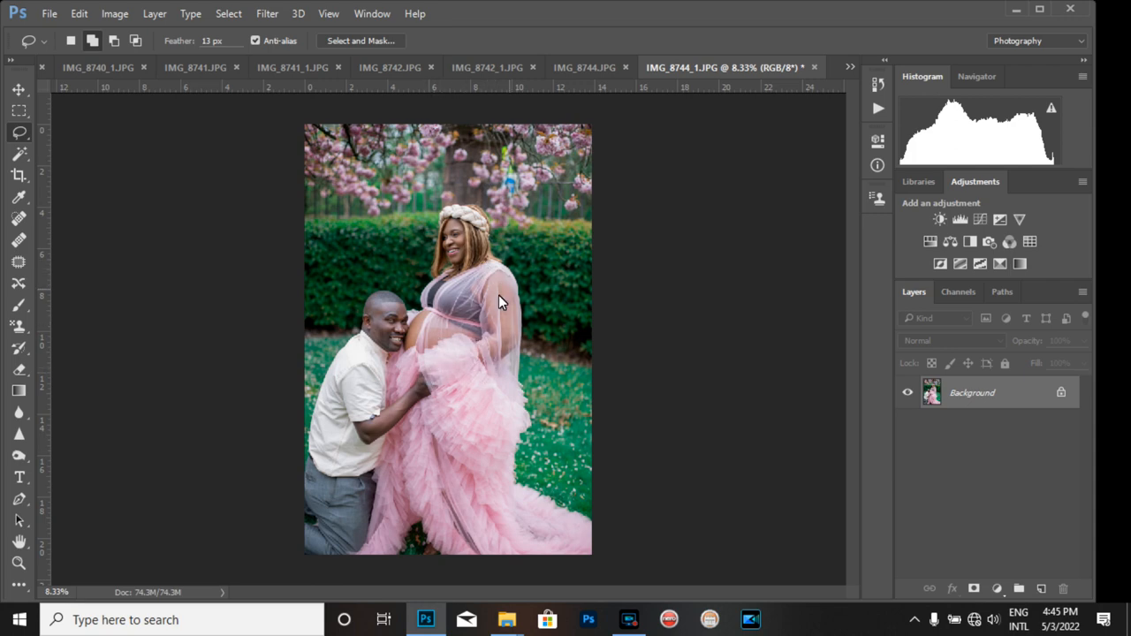
{"action": "mouse_move", "coordinate": [369, 333]}
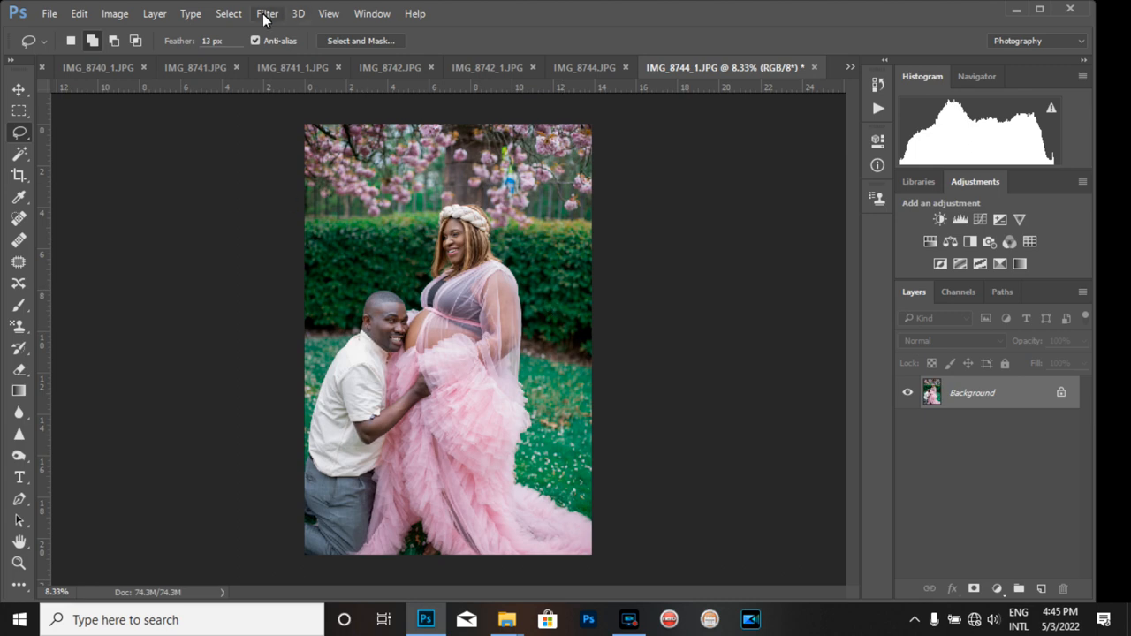
Step: In the Camera Raw Filter, set the Greens hue to -100 and adjust Greens saturation
{"action": "left_click", "coordinate": [267, 14]}
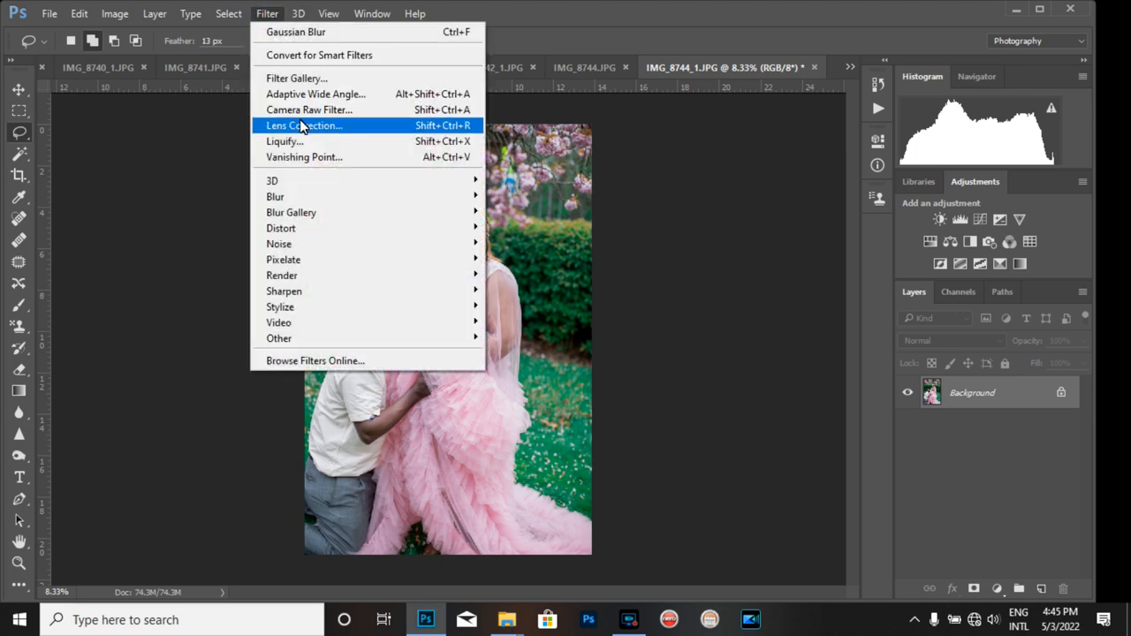
{"action": "mouse_move", "coordinate": [315, 94]}
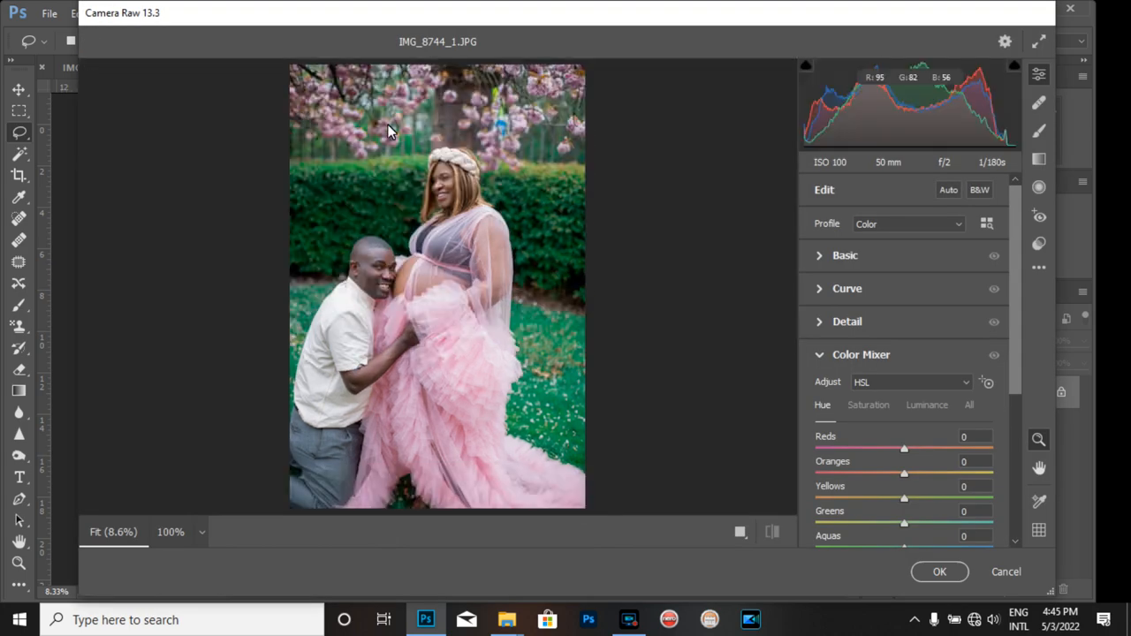
{"action": "scroll", "scroll_direction": "down", "scroll_amount": 3}
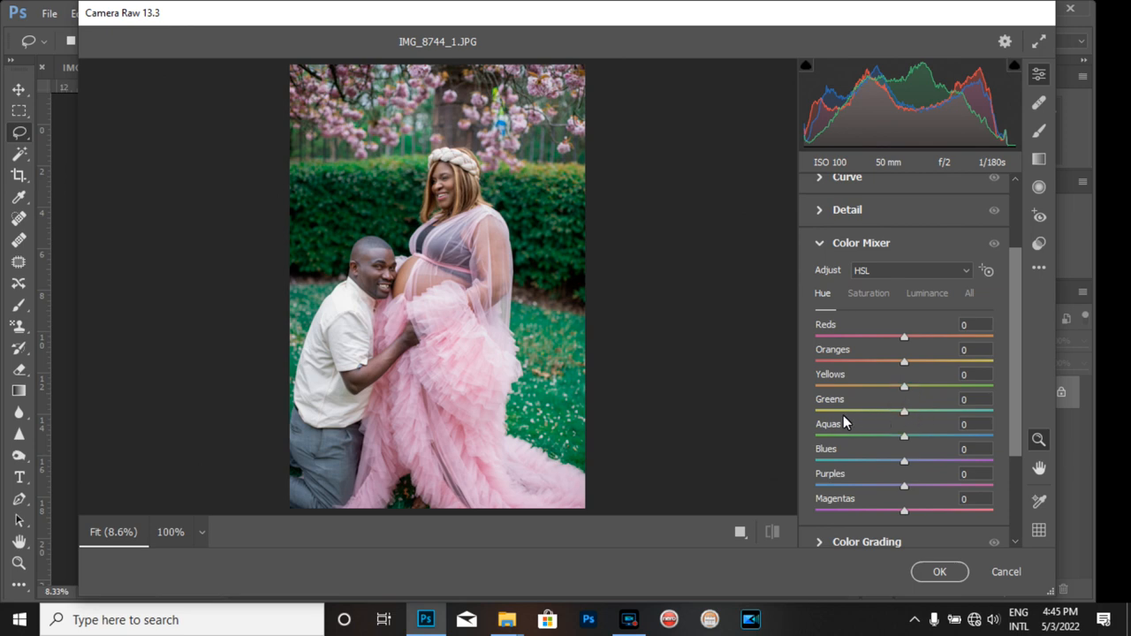
{"action": "left_click_drag", "start_coordinate": [904, 411], "coordinate": [992, 411]}
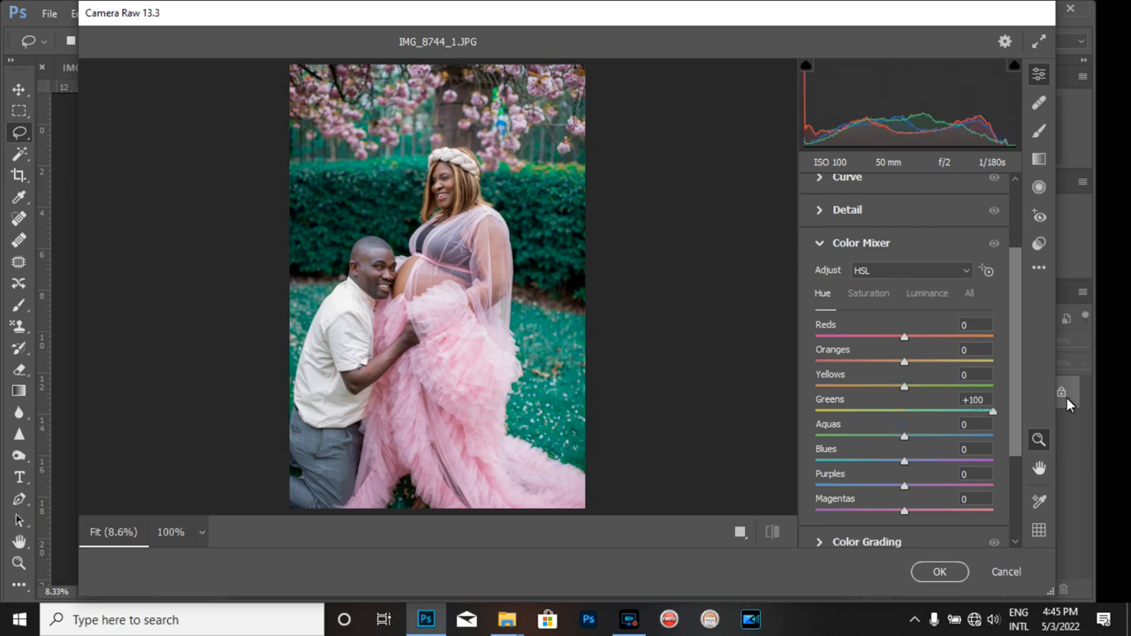
{"action": "left_click_drag", "start_coordinate": [992, 410], "coordinate": [837, 410]}
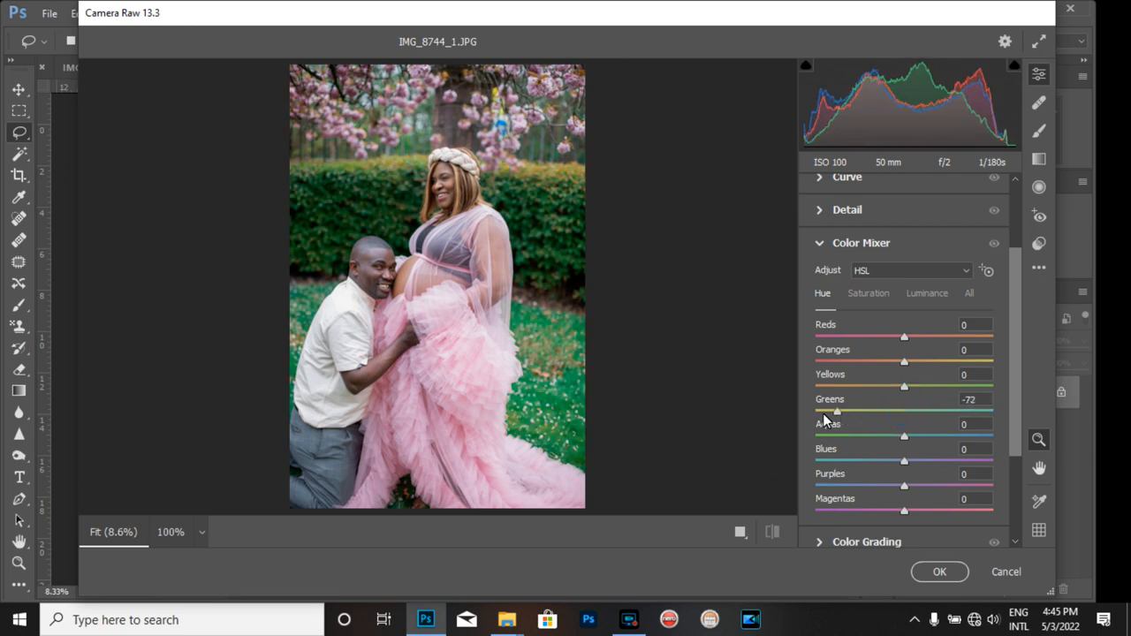
{"action": "left_click_drag", "start_coordinate": [837, 411], "coordinate": [815, 411]}
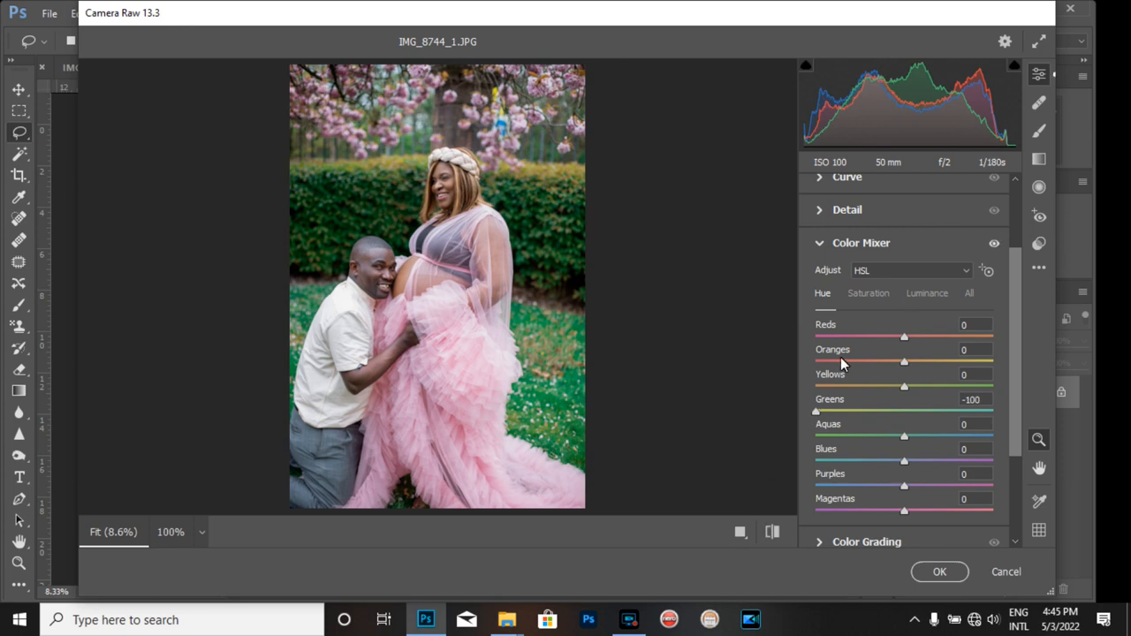
{"action": "mouse_move", "coordinate": [861, 298]}
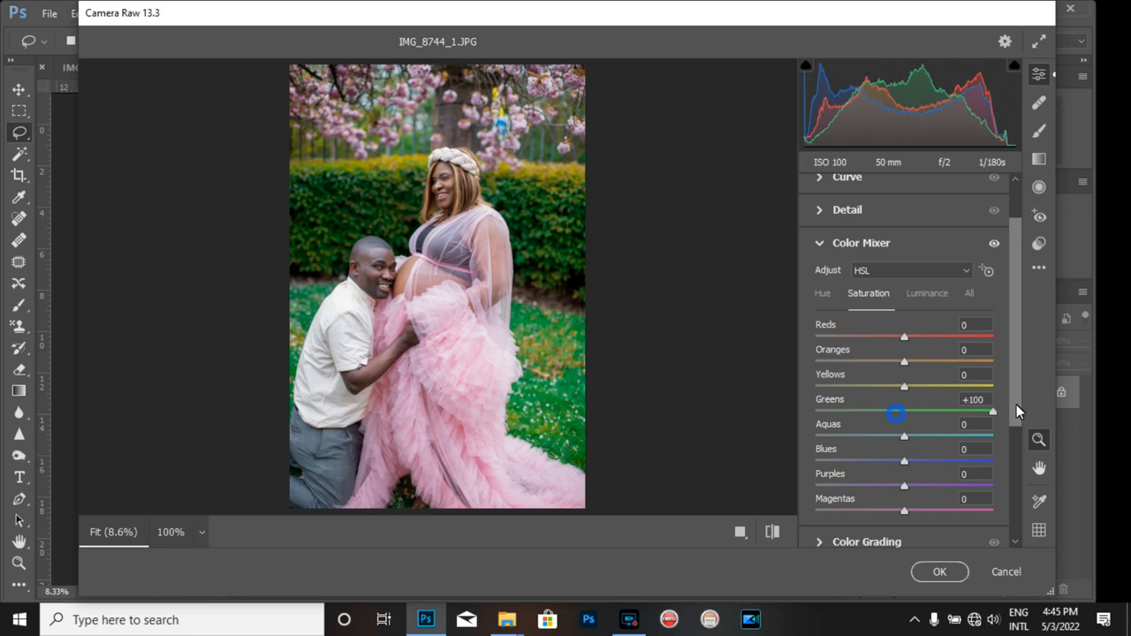
{"action": "left_click_drag", "start_coordinate": [894, 412], "coordinate": [862, 411]}
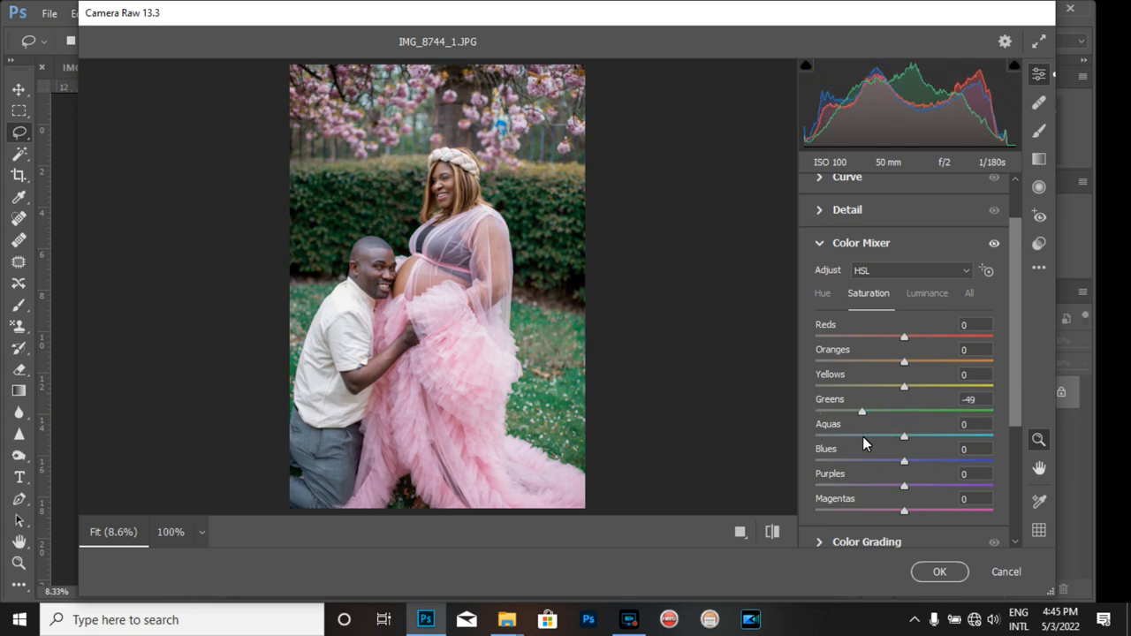
{"action": "left_click_drag", "start_coordinate": [861, 411], "coordinate": [952, 411]}
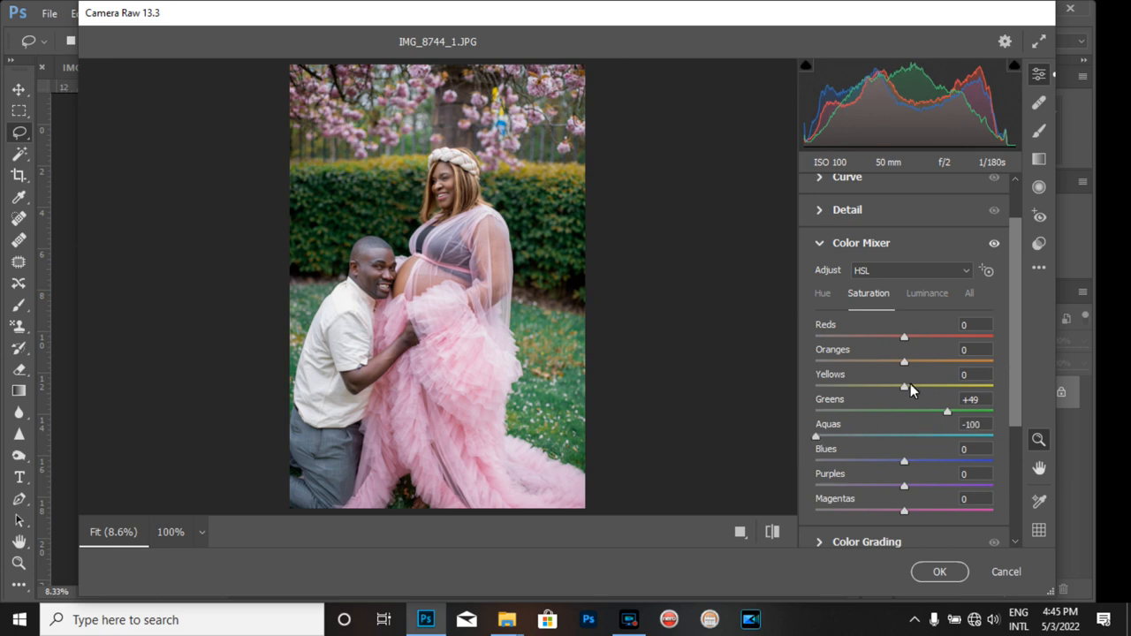
Step: Adjust Yellows saturation, set the Aquas hue to -100, and apply the filter
{"action": "left_click_drag", "start_coordinate": [904, 387], "coordinate": [814, 387]}
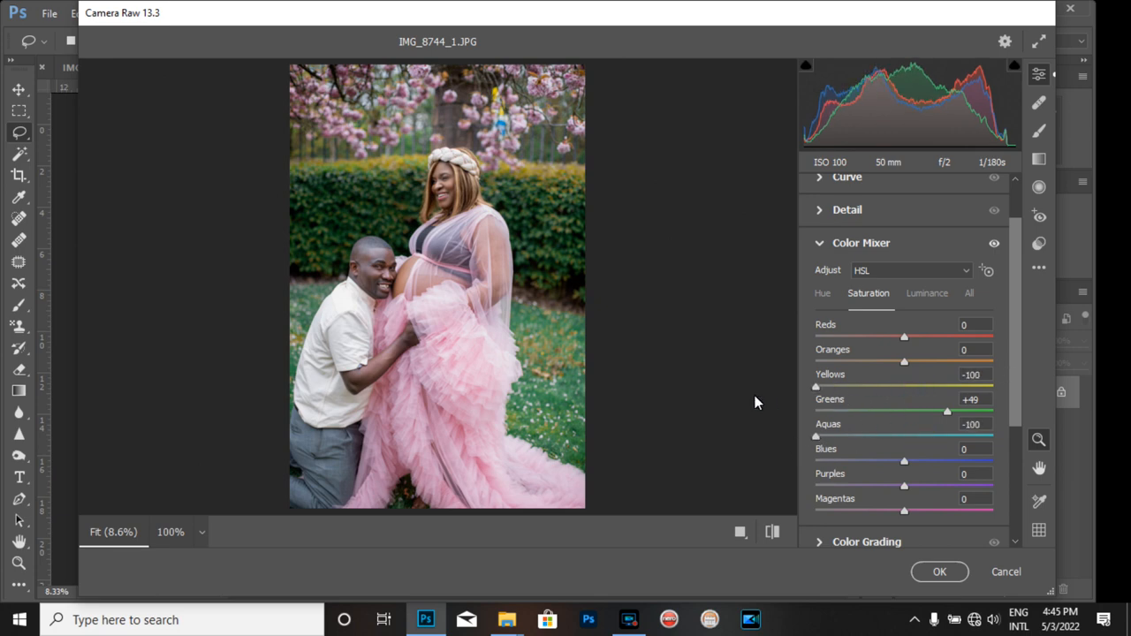
{"action": "left_click_drag", "start_coordinate": [814, 387], "coordinate": [936, 387]}
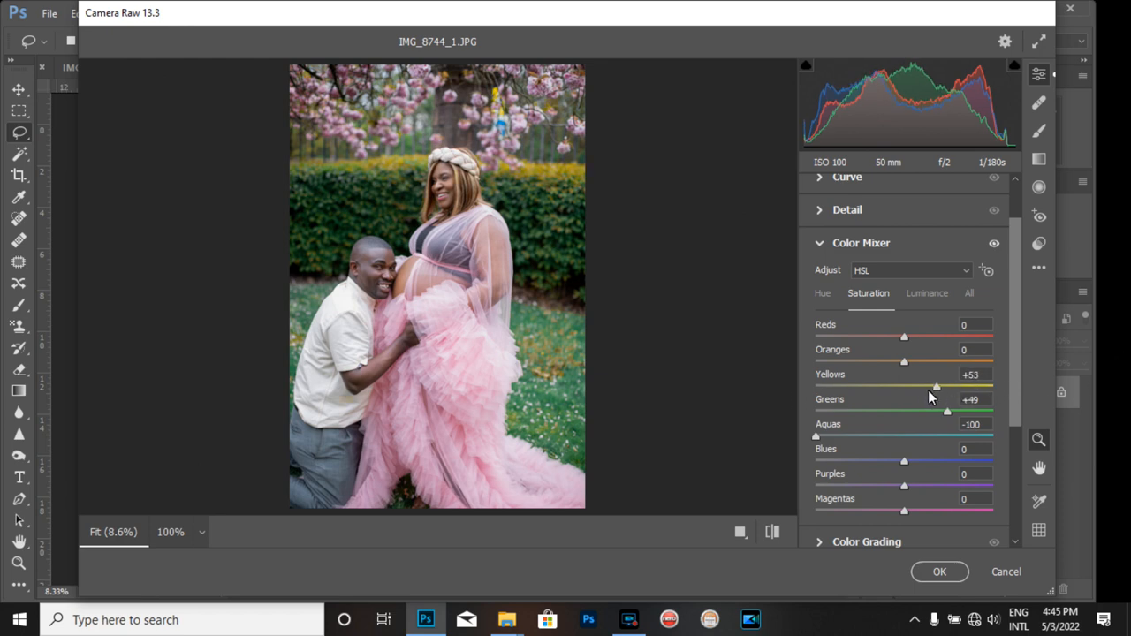
{"action": "left_click_drag", "start_coordinate": [936, 387], "coordinate": [916, 387]}
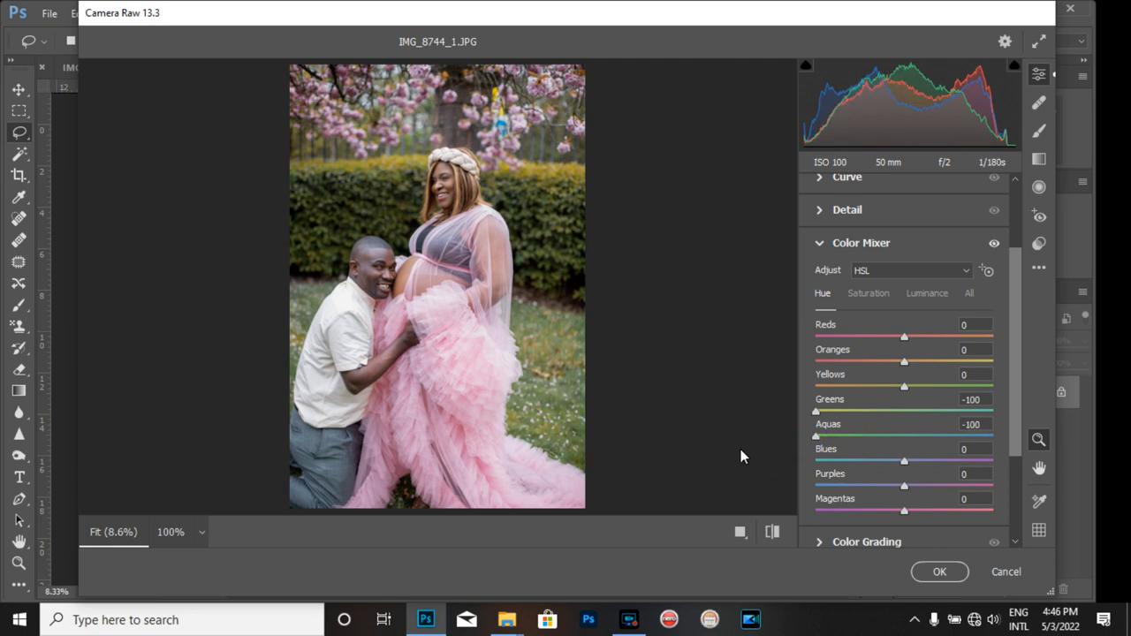
{"action": "left_click_drag", "start_coordinate": [816, 436], "coordinate": [992, 435]}
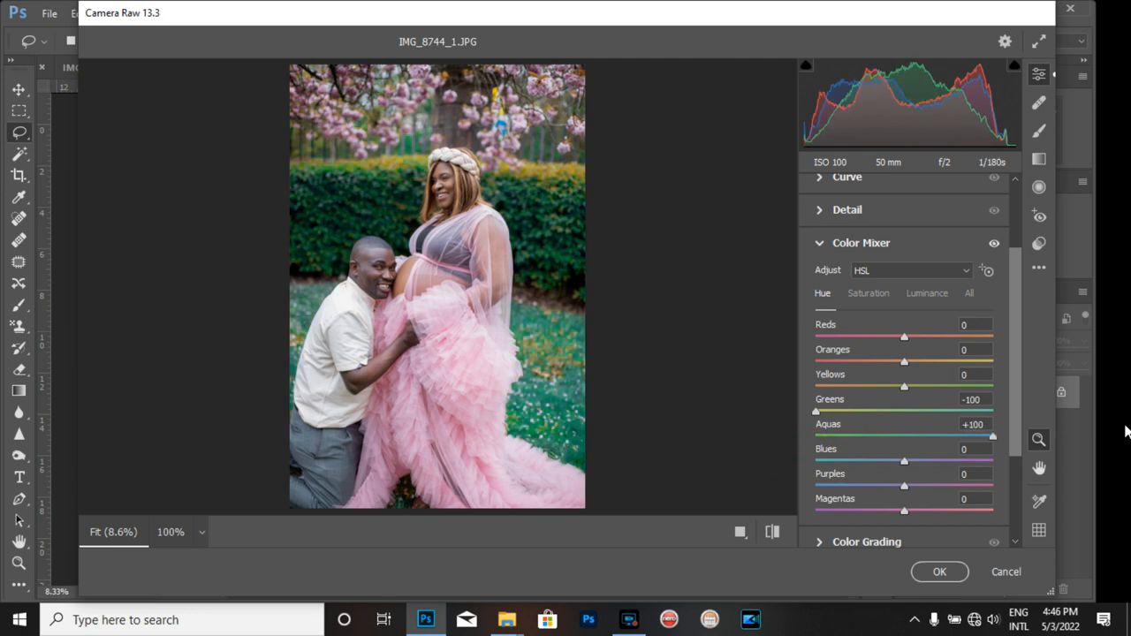
{"action": "left_click_drag", "start_coordinate": [991, 437], "coordinate": [814, 436]}
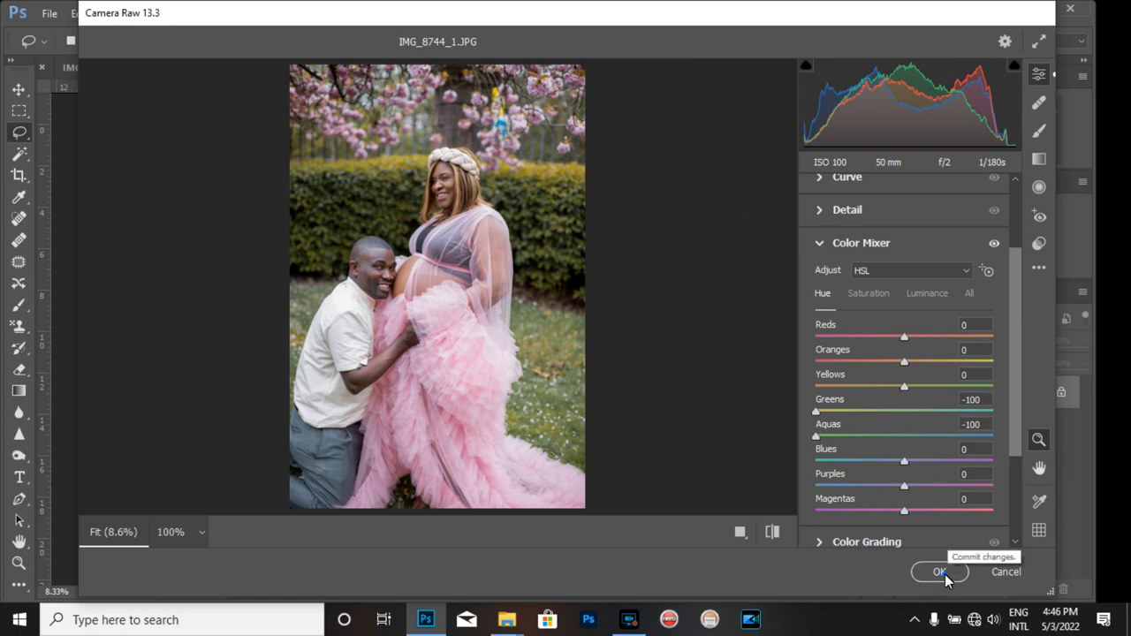
{"action": "left_click", "coordinate": [939, 571]}
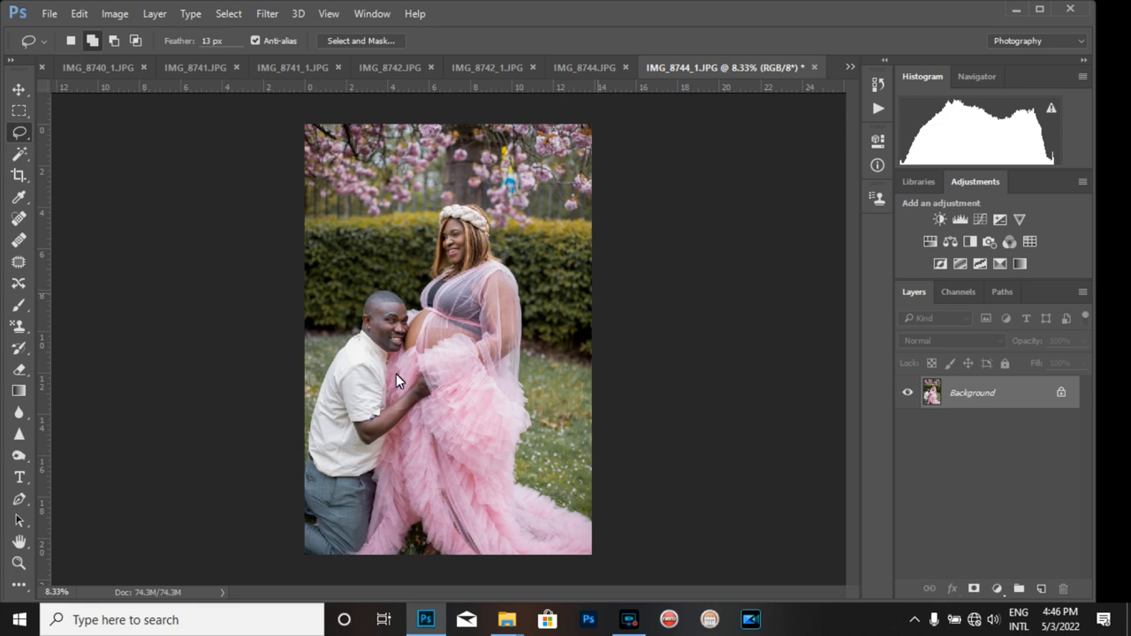
{"action": "mouse_move", "coordinate": [325, 353]}
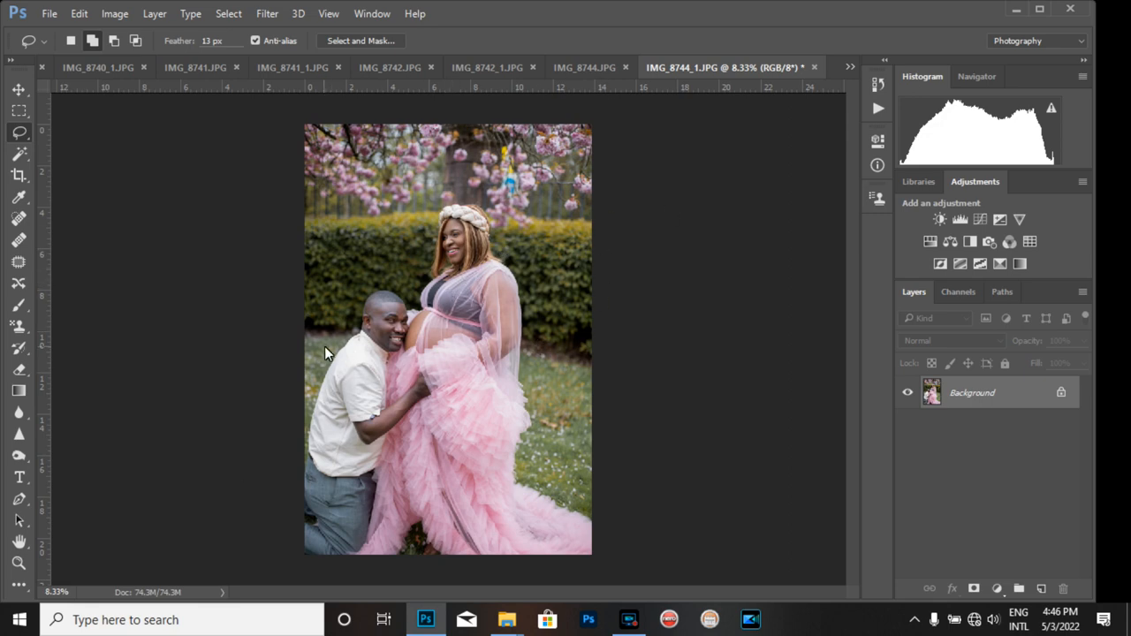
{"action": "mouse_move", "coordinate": [473, 230]}
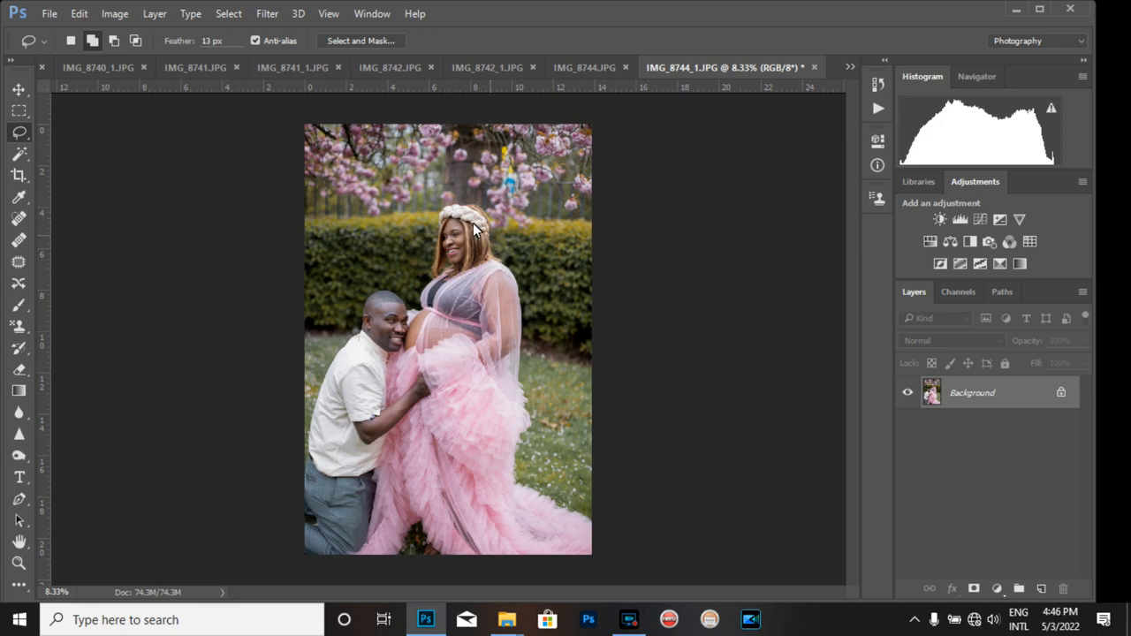
{"action": "mouse_move", "coordinate": [455, 315]}
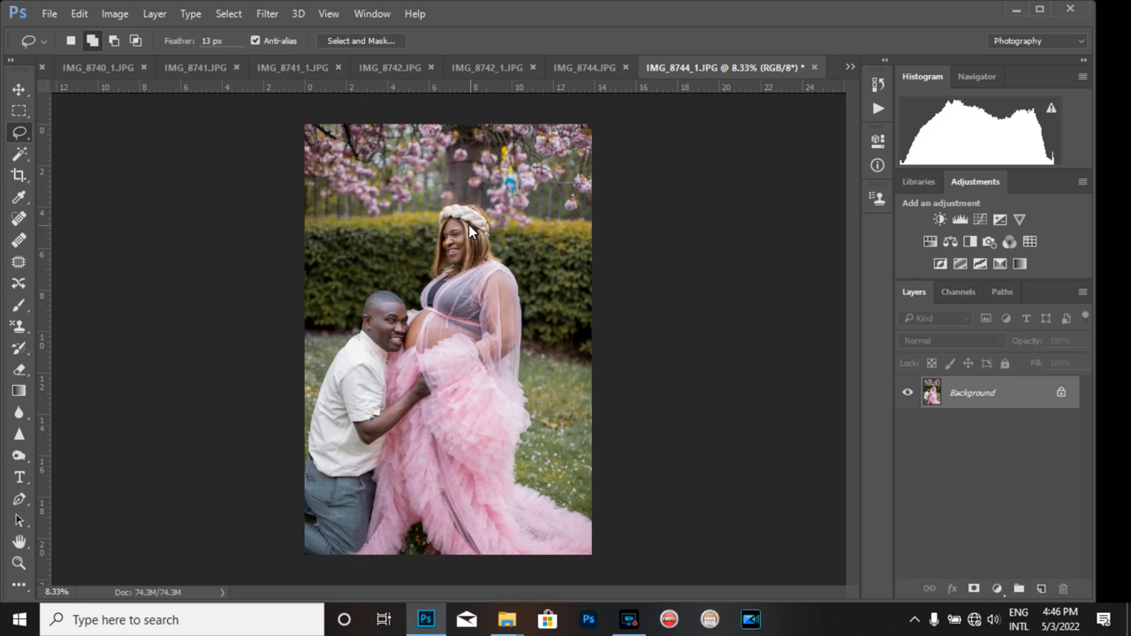
{"action": "mouse_move", "coordinate": [534, 172]}
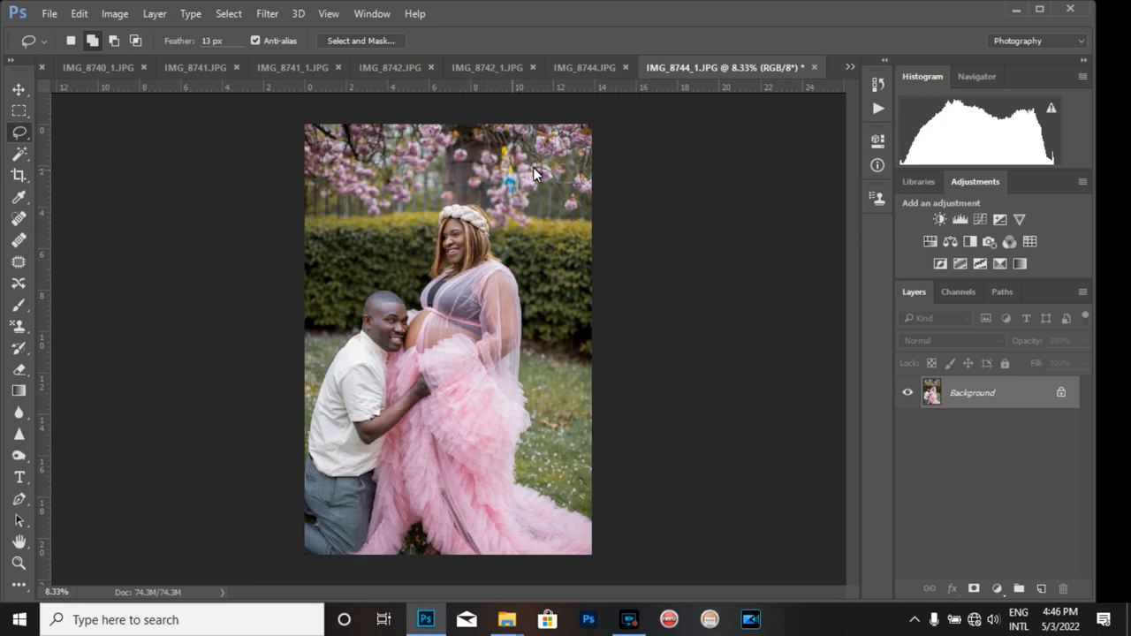
{"action": "mouse_move", "coordinate": [742, 367]}
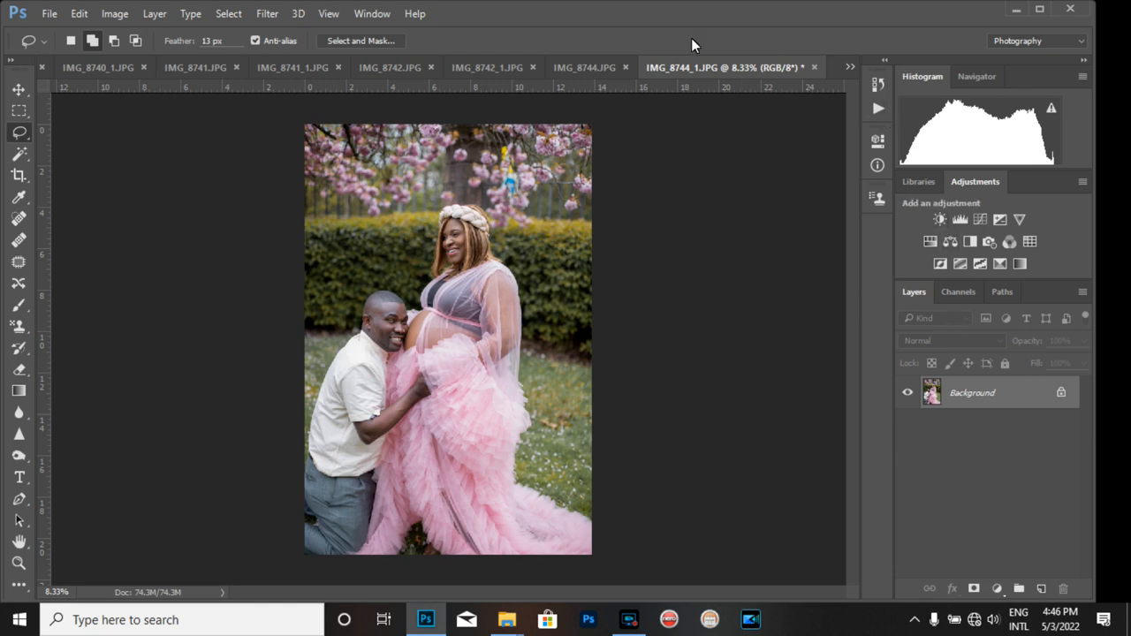
{"action": "mouse_move", "coordinate": [497, 163]}
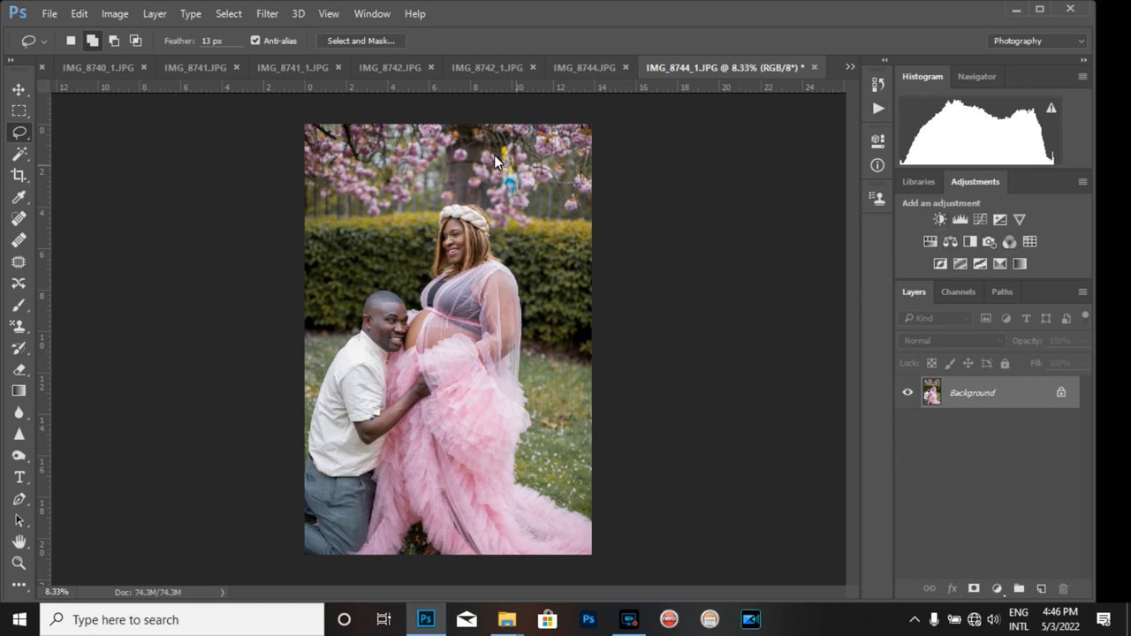
{"action": "mouse_move", "coordinate": [958, 216]}
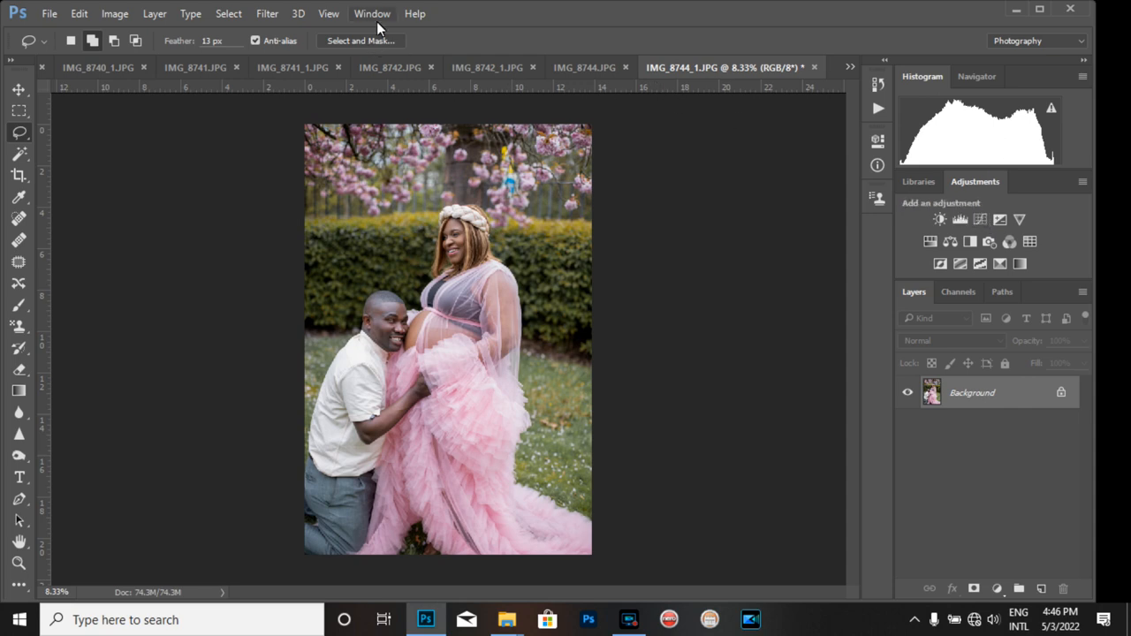
{"action": "left_click", "coordinate": [372, 13]}
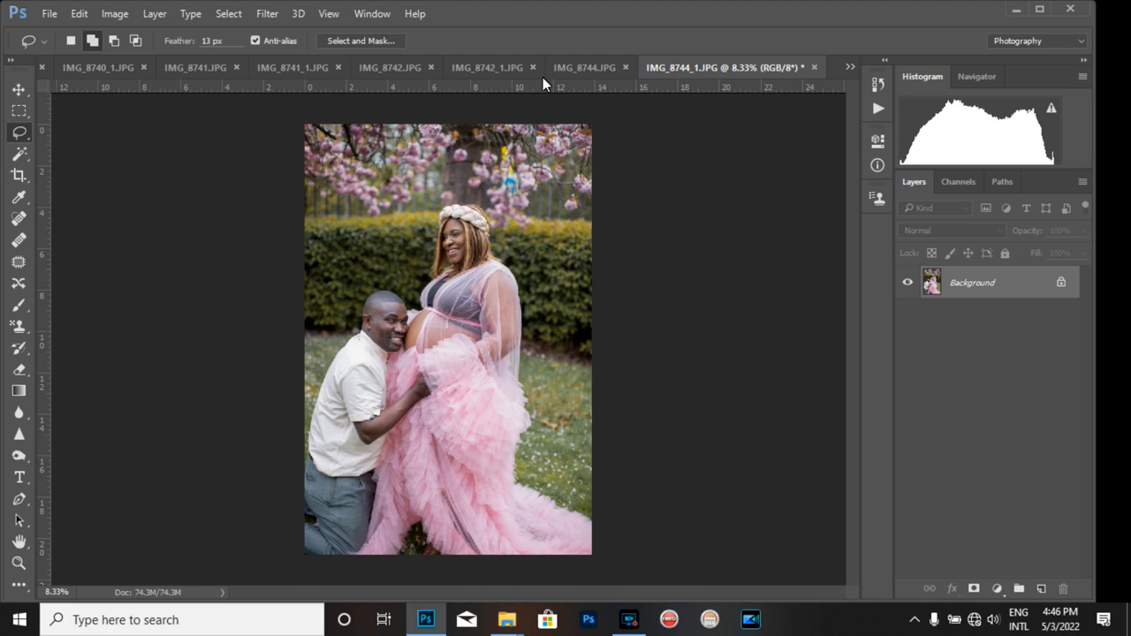
{"action": "left_click", "coordinate": [371, 13]}
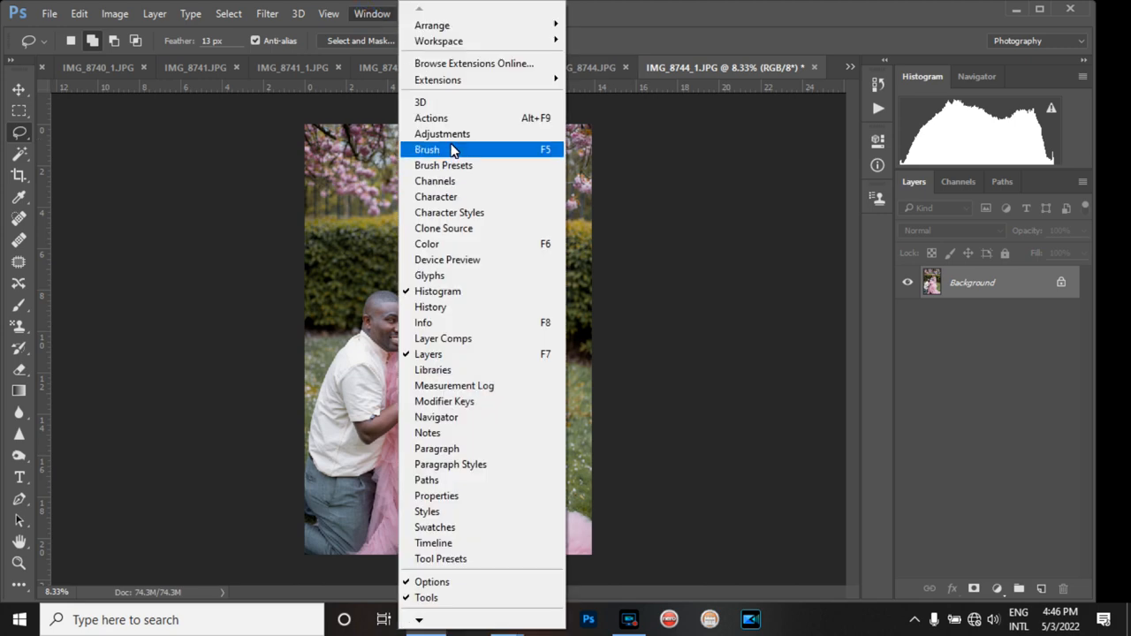
{"action": "left_click", "coordinate": [441, 133]}
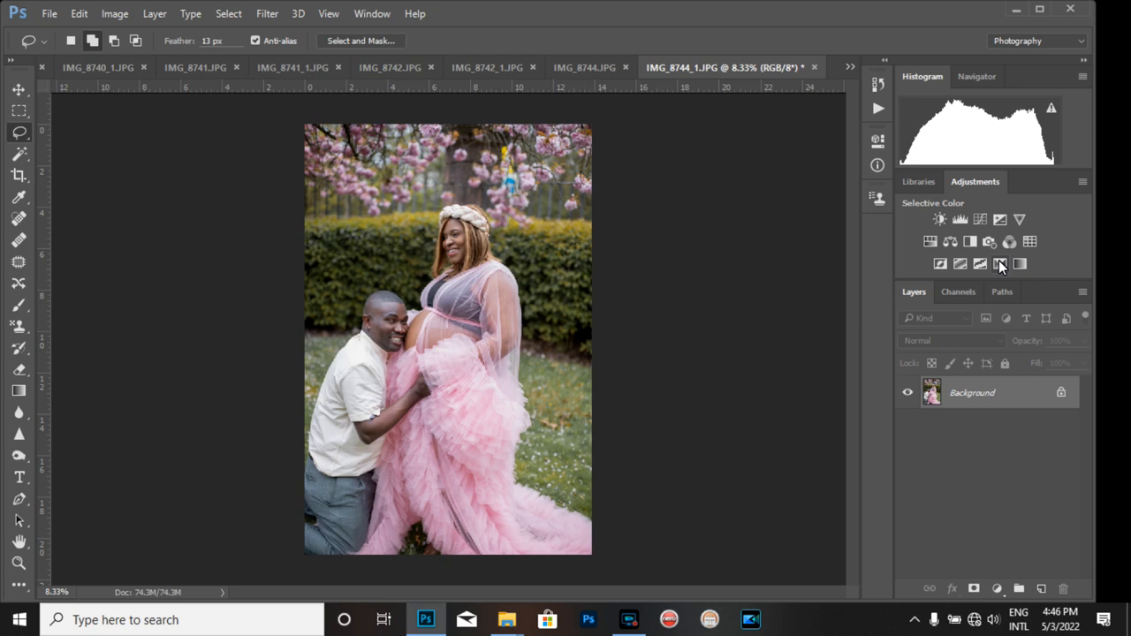
Step: Add a Selective Color layer with Greens at Cyan -100, Magenta +100, Yellow +100, Black -20
{"action": "left_click", "coordinate": [1000, 263]}
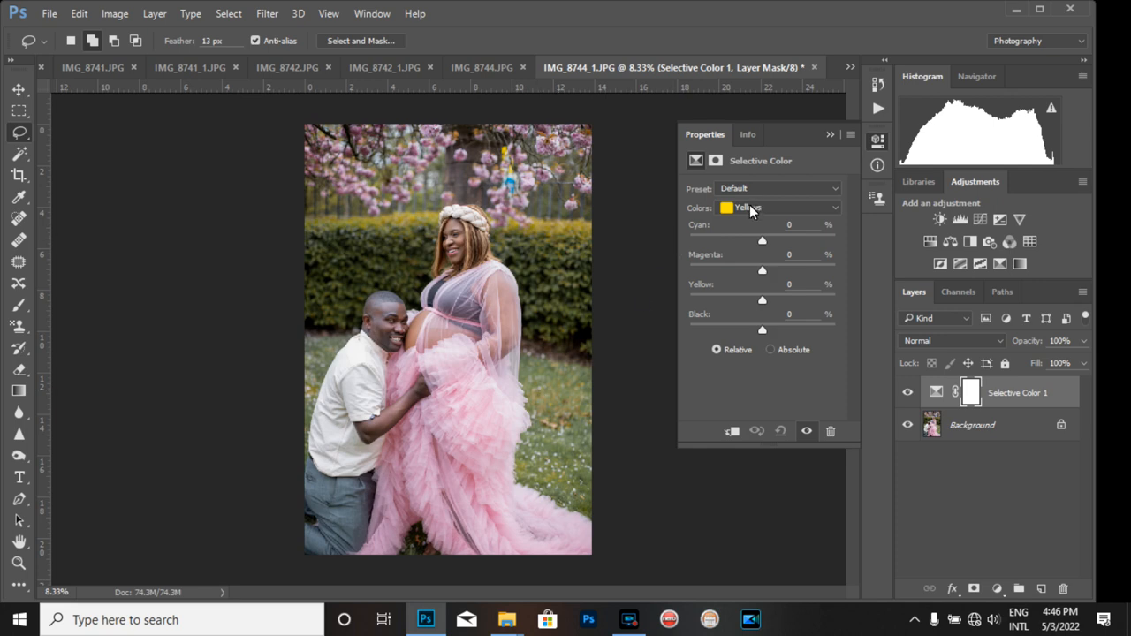
{"action": "left_click", "coordinate": [777, 208]}
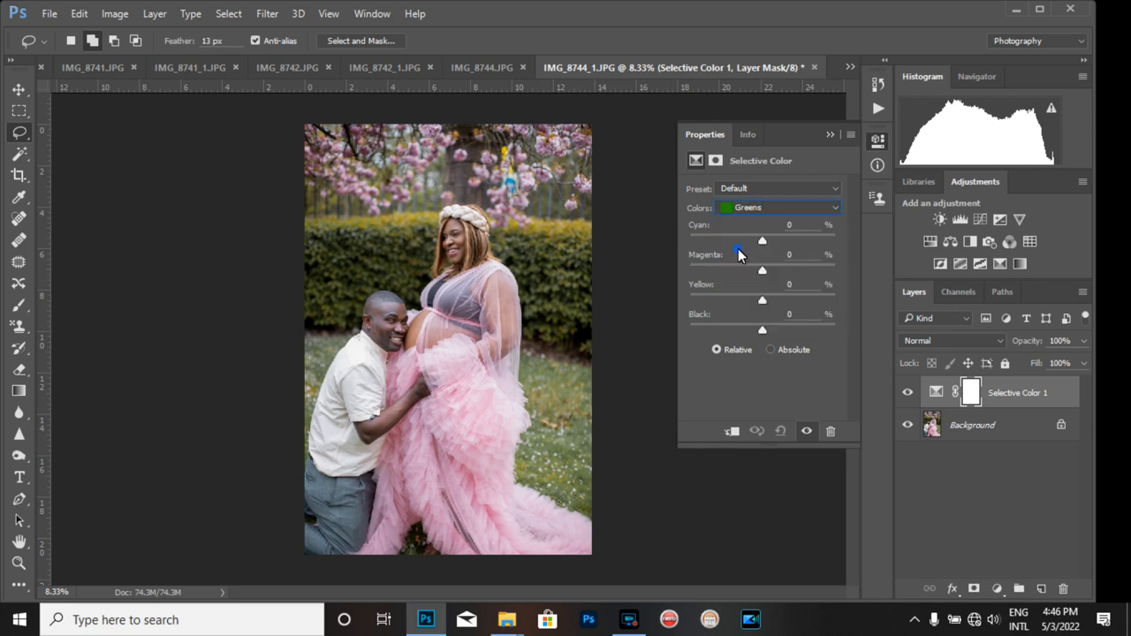
{"action": "left_click_drag", "start_coordinate": [762, 240], "coordinate": [689, 240]}
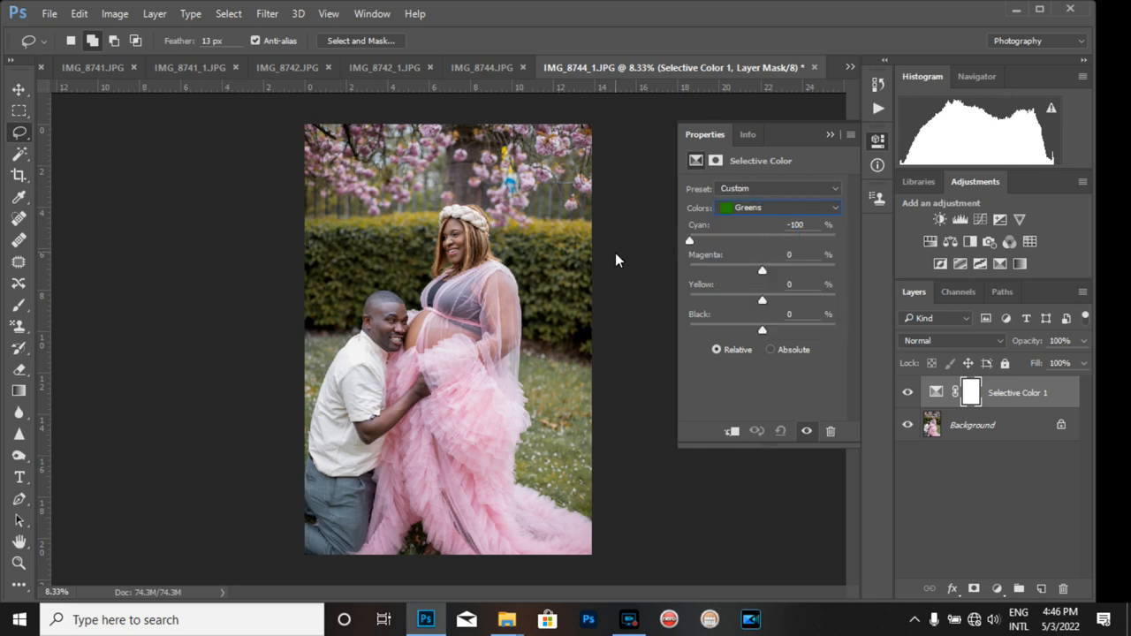
{"action": "left_click_drag", "start_coordinate": [762, 270], "coordinate": [835, 270]}
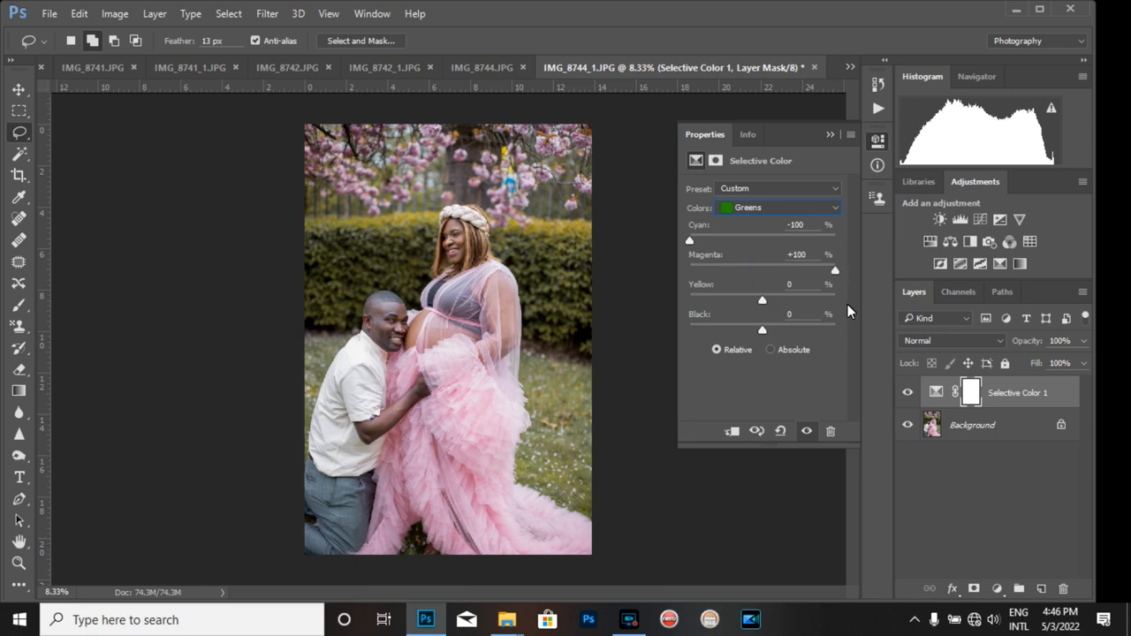
{"action": "left_click_drag", "start_coordinate": [761, 299], "coordinate": [829, 300]}
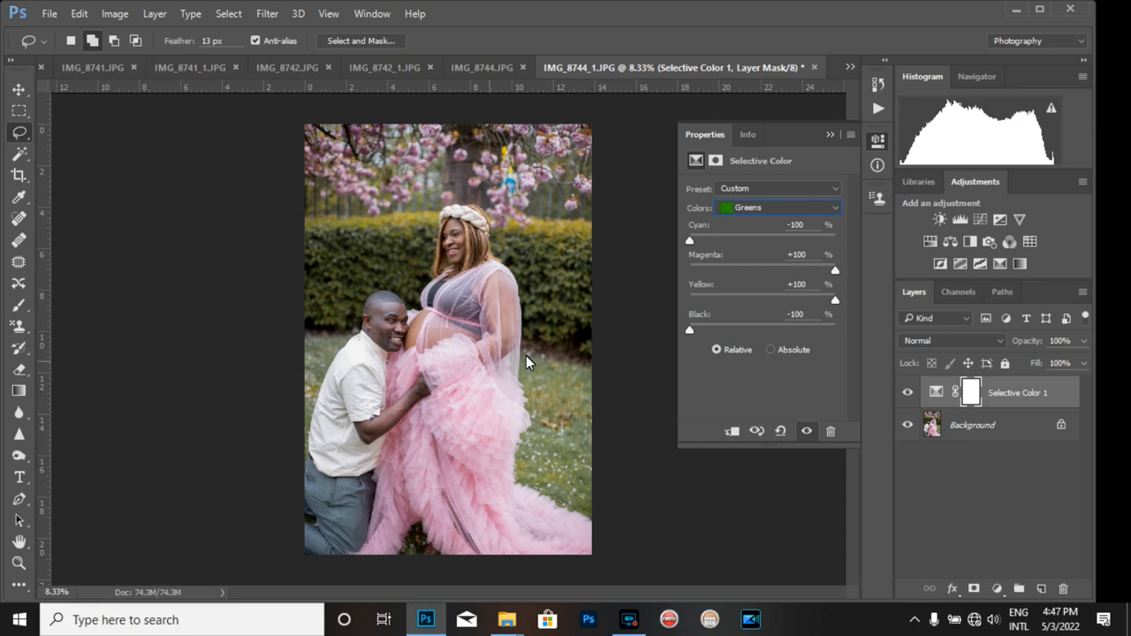
{"action": "left_click_drag", "start_coordinate": [689, 328], "coordinate": [746, 329]}
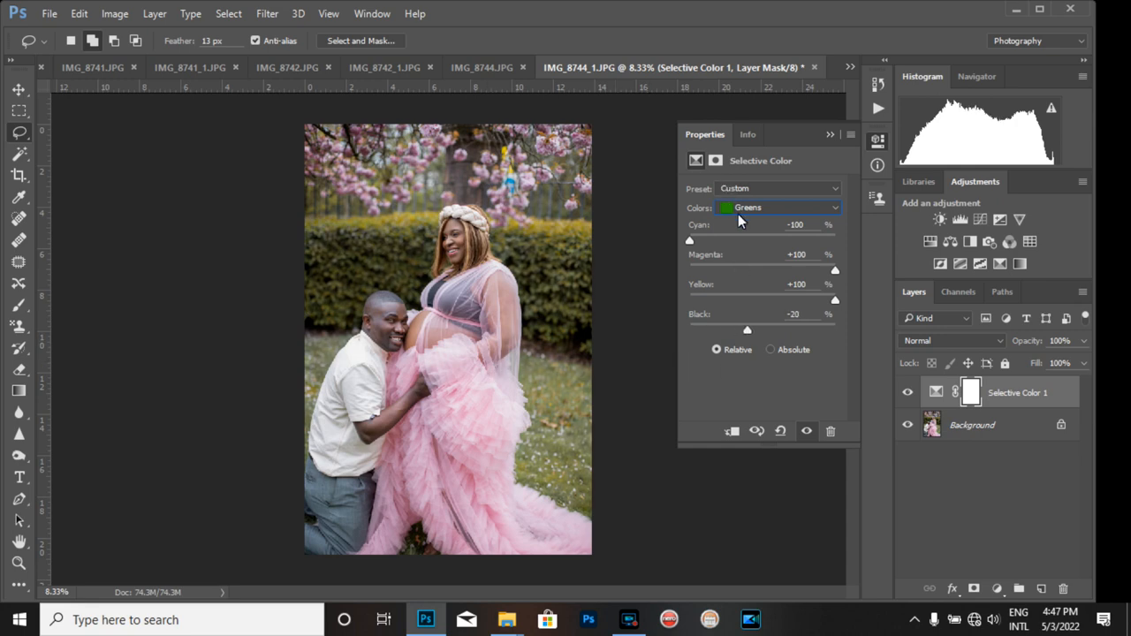
{"action": "left_click", "coordinate": [777, 208]}
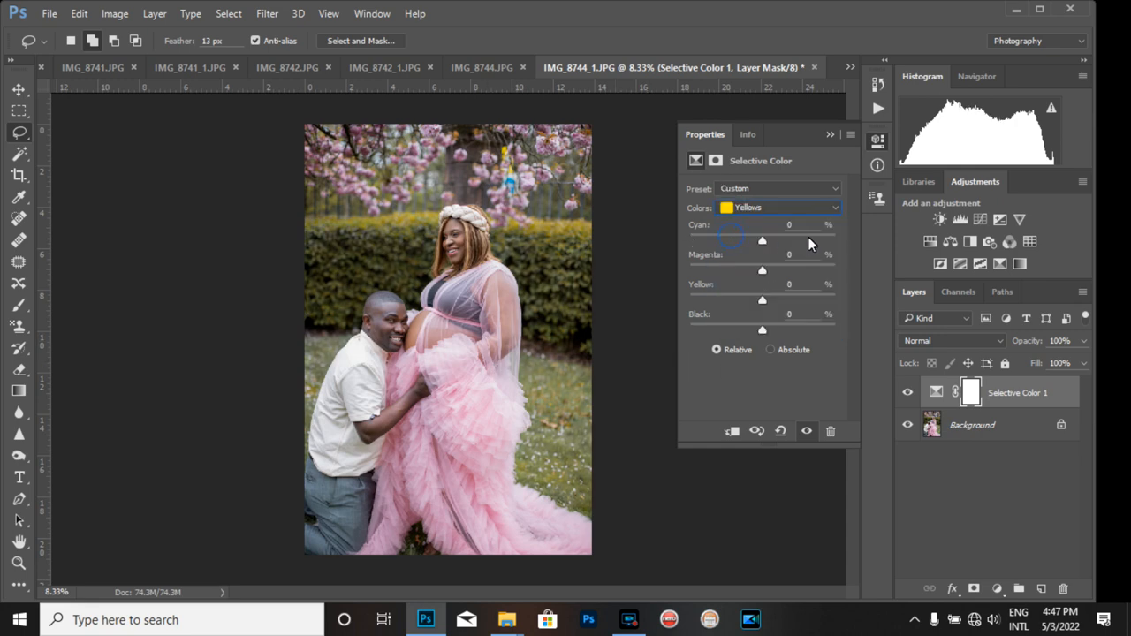
Step: Set the Yellows range to Cyan -100 and Yellow +35, leaving Magenta at 0
{"action": "left_click_drag", "start_coordinate": [761, 240], "coordinate": [689, 241]}
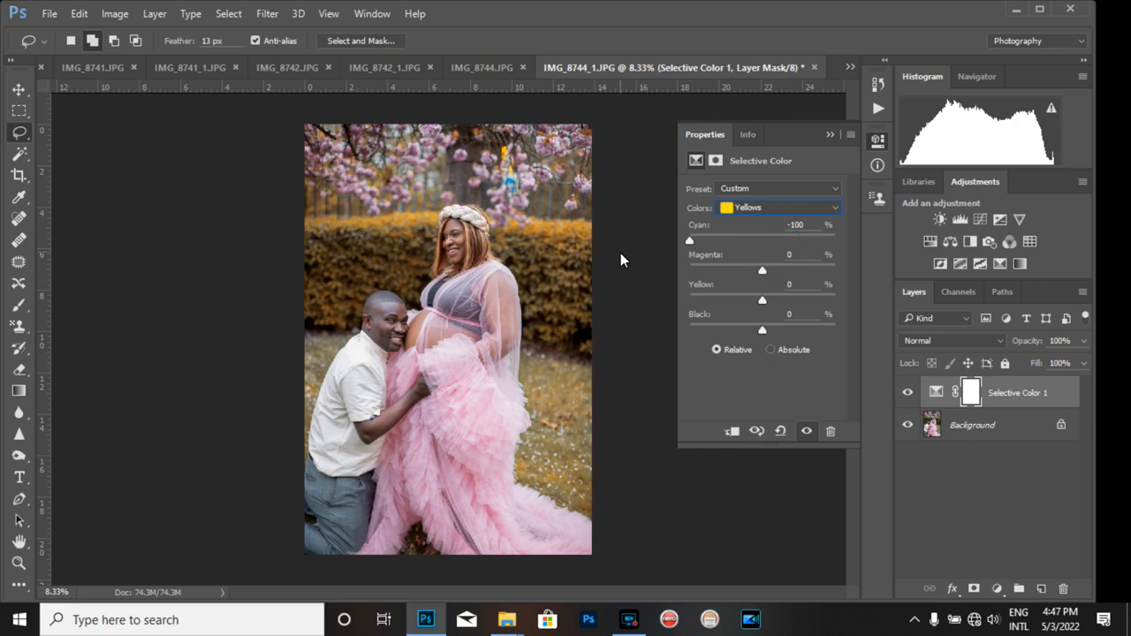
{"action": "mouse_move", "coordinate": [684, 256]}
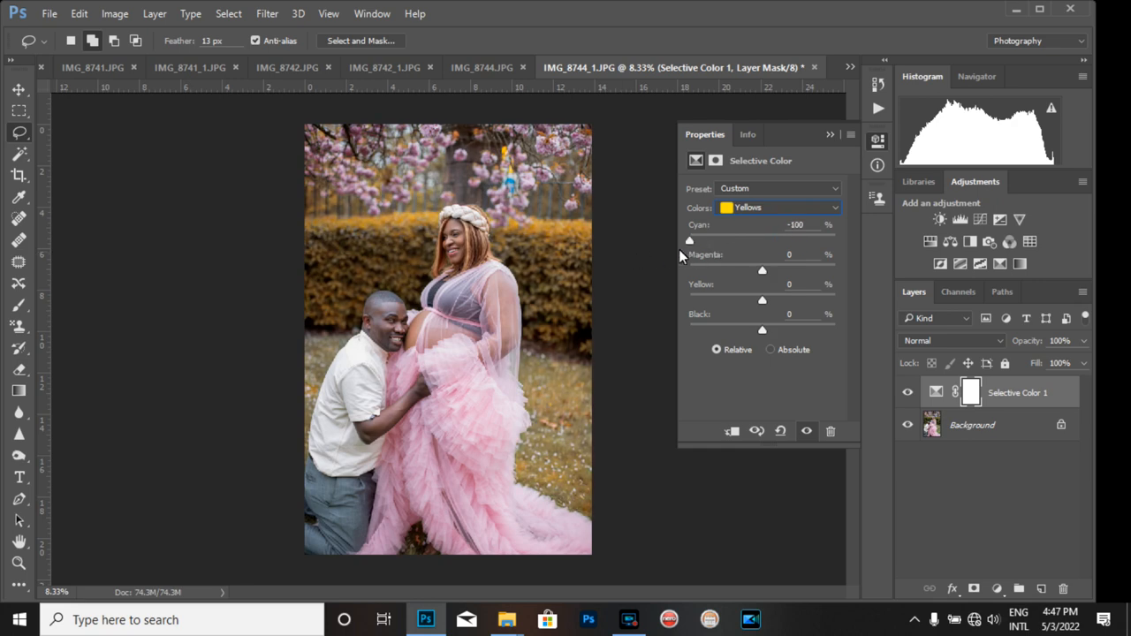
{"action": "left_click_drag", "start_coordinate": [762, 272], "coordinate": [797, 271]}
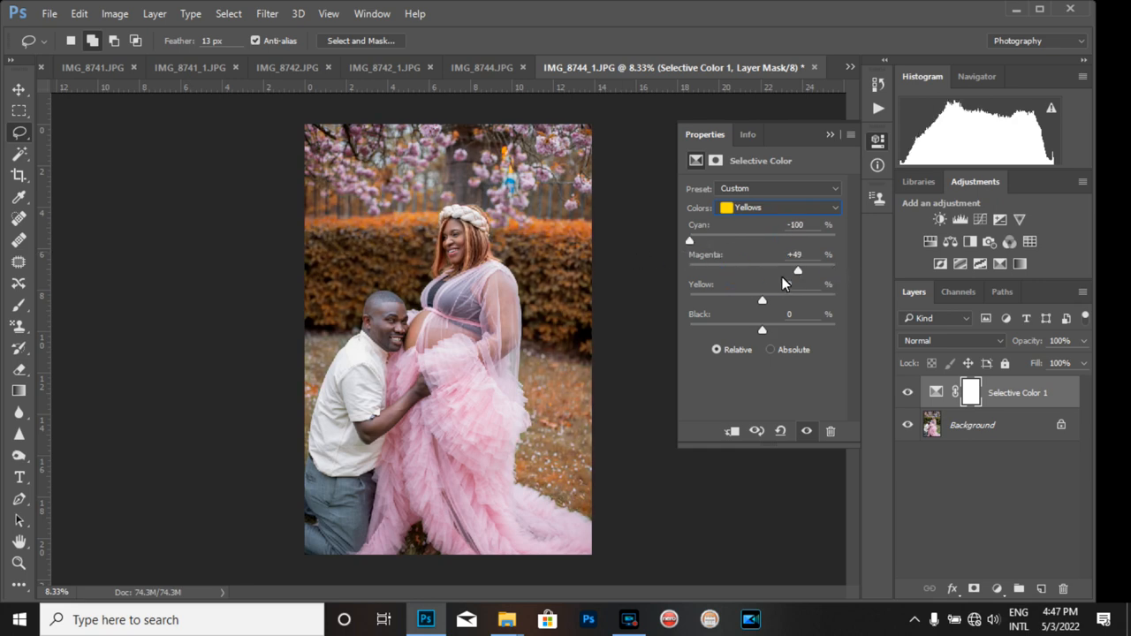
{"action": "left_click_drag", "start_coordinate": [796, 269], "coordinate": [762, 269]}
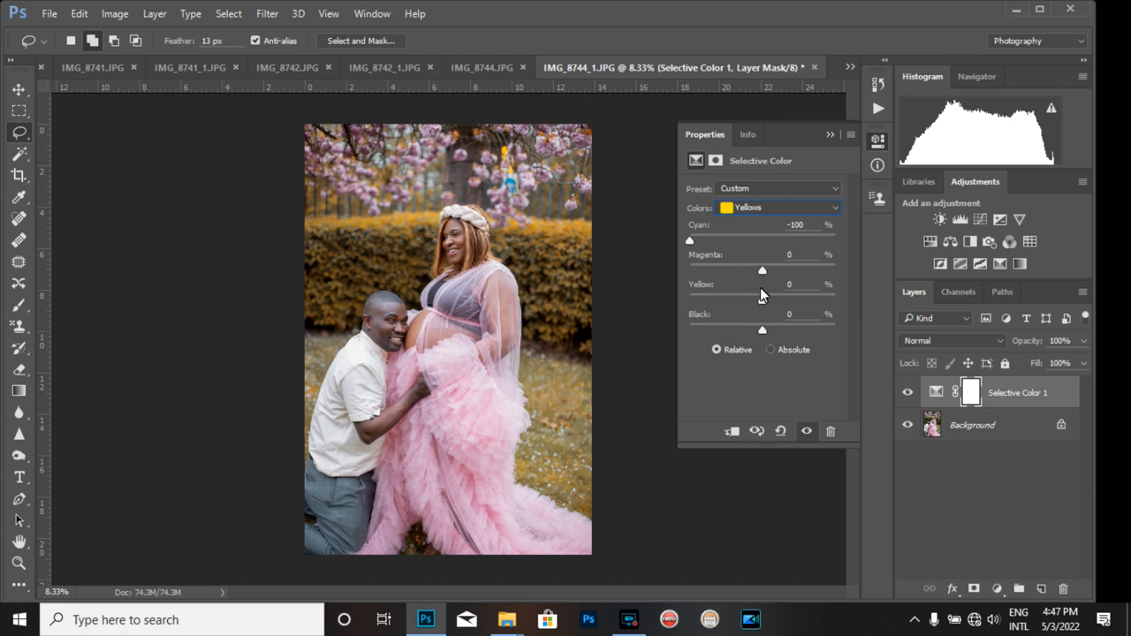
{"action": "left_click_drag", "start_coordinate": [761, 298], "coordinate": [723, 298]}
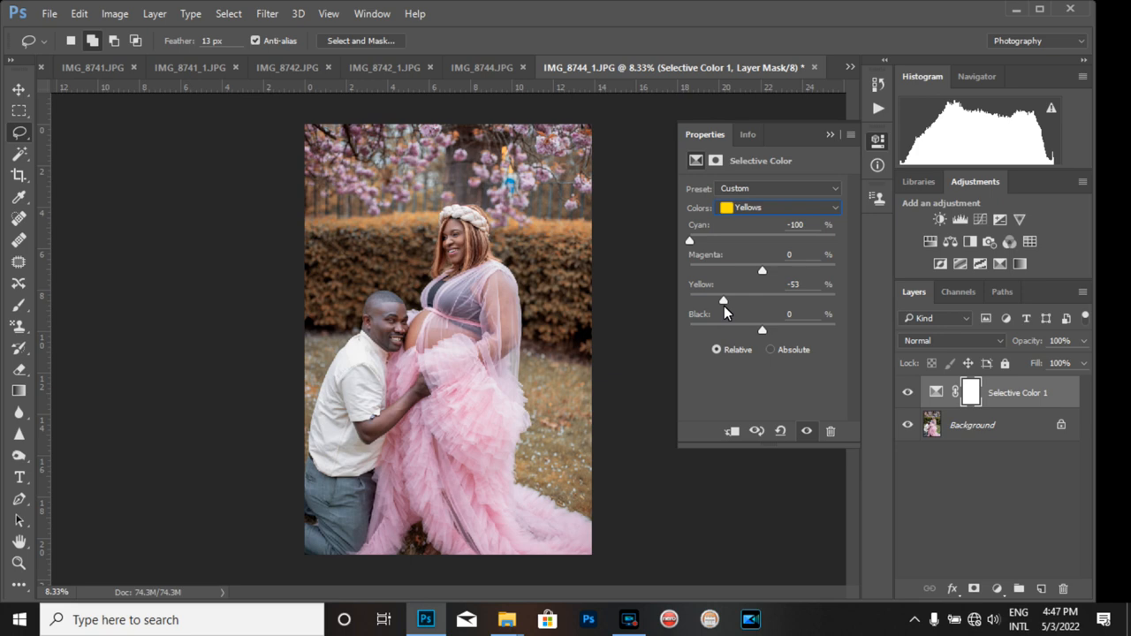
{"action": "left_click_drag", "start_coordinate": [722, 299], "coordinate": [803, 298]}
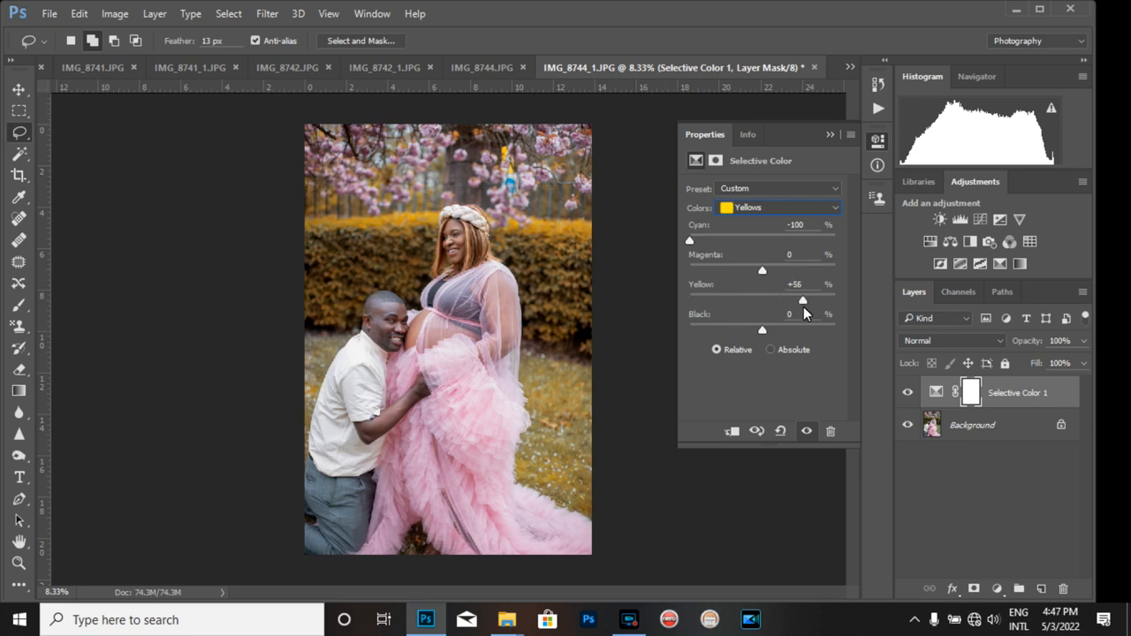
{"action": "left_click_drag", "start_coordinate": [802, 300], "coordinate": [788, 300]}
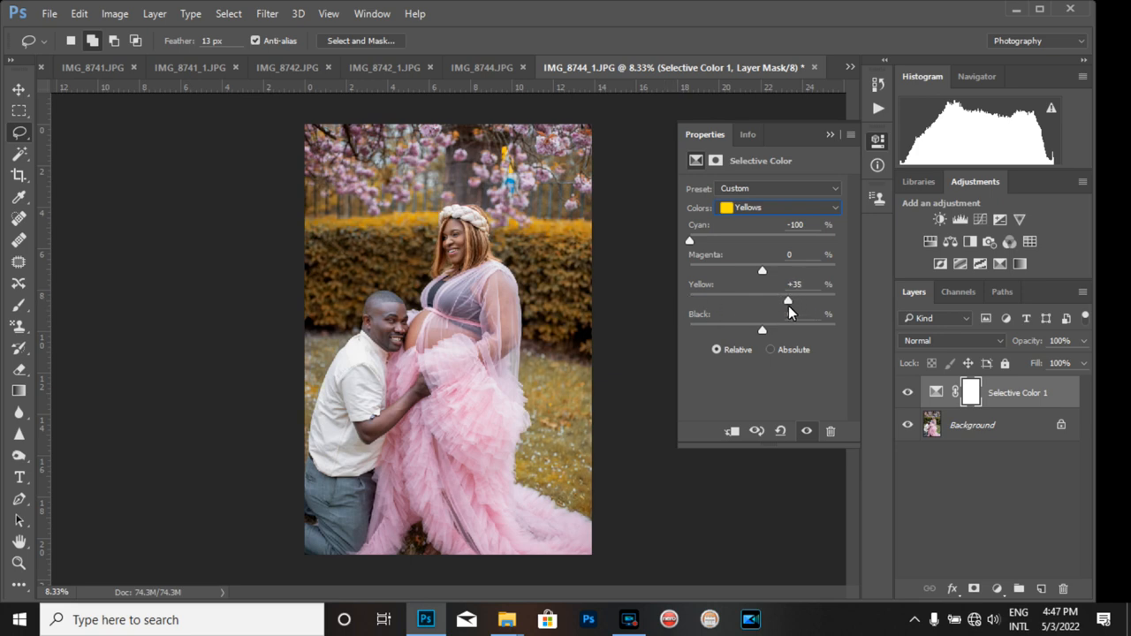
Step: Leave Black in the Yellows at 0 and close the Properties panel
{"action": "left_click_drag", "start_coordinate": [761, 330], "coordinate": [766, 330]}
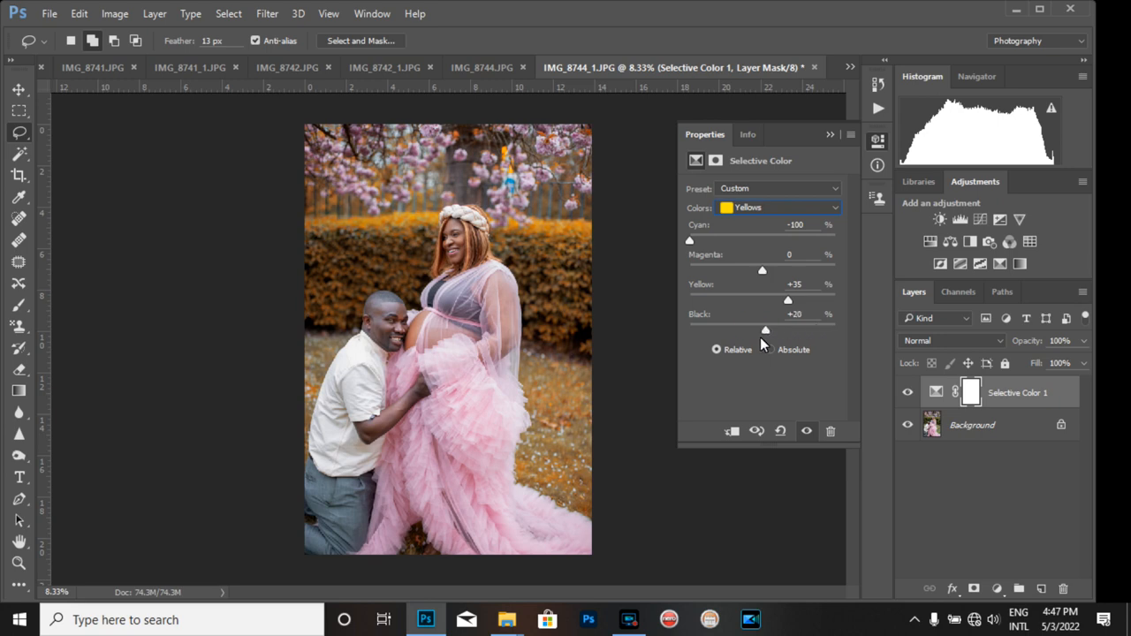
{"action": "left_click_drag", "start_coordinate": [766, 328], "coordinate": [756, 329]}
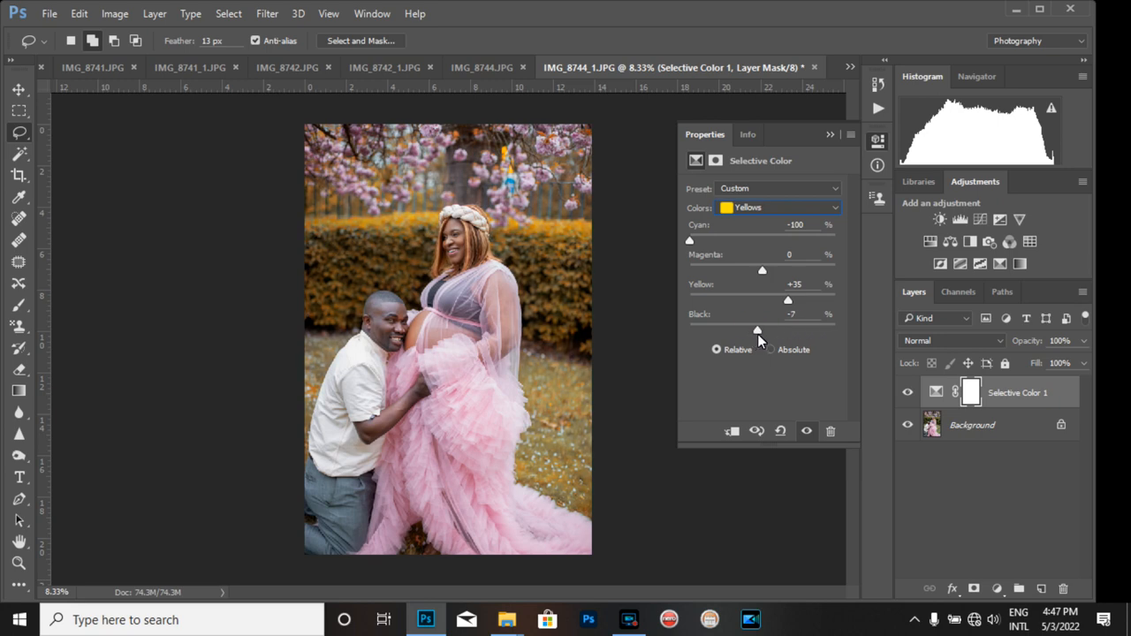
{"action": "left_click_drag", "start_coordinate": [757, 330], "coordinate": [755, 332]}
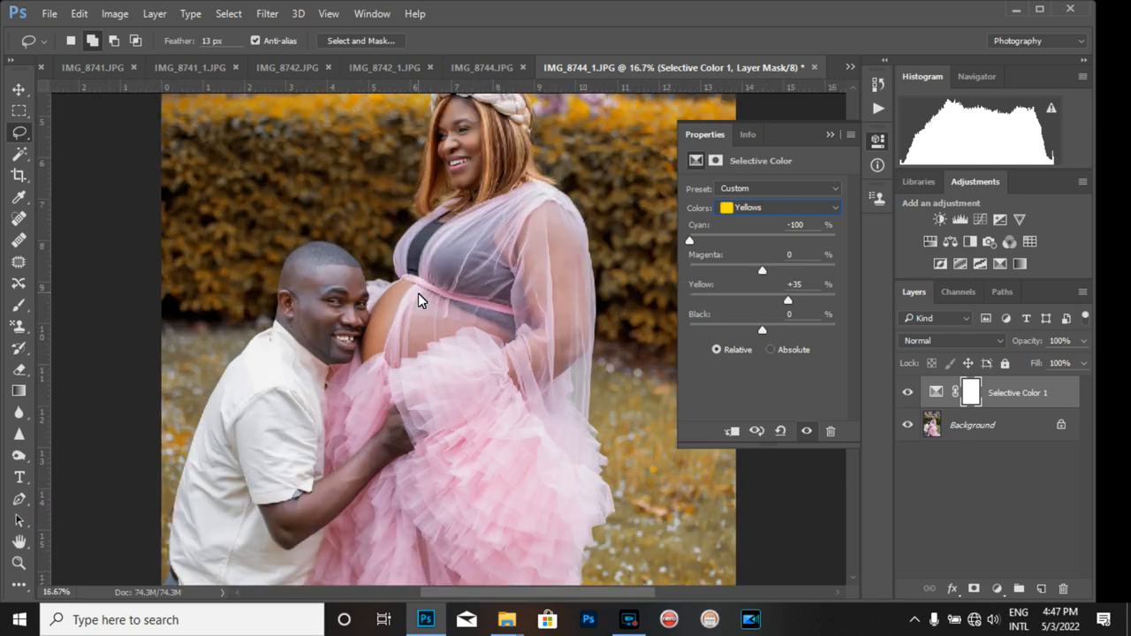
{"action": "left_click", "coordinate": [829, 134]}
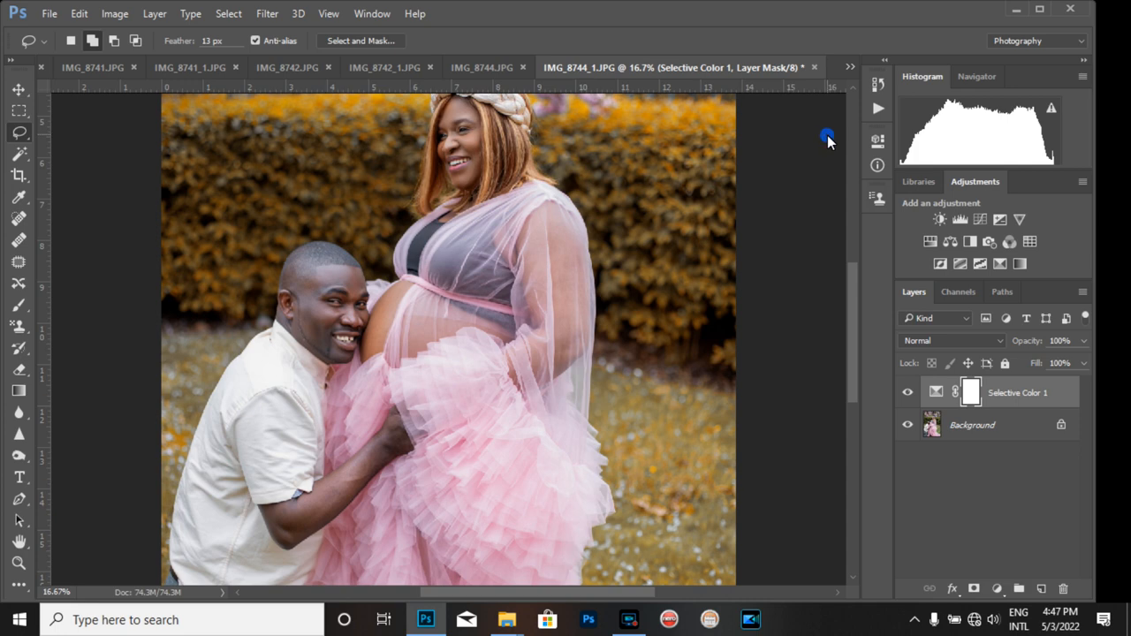